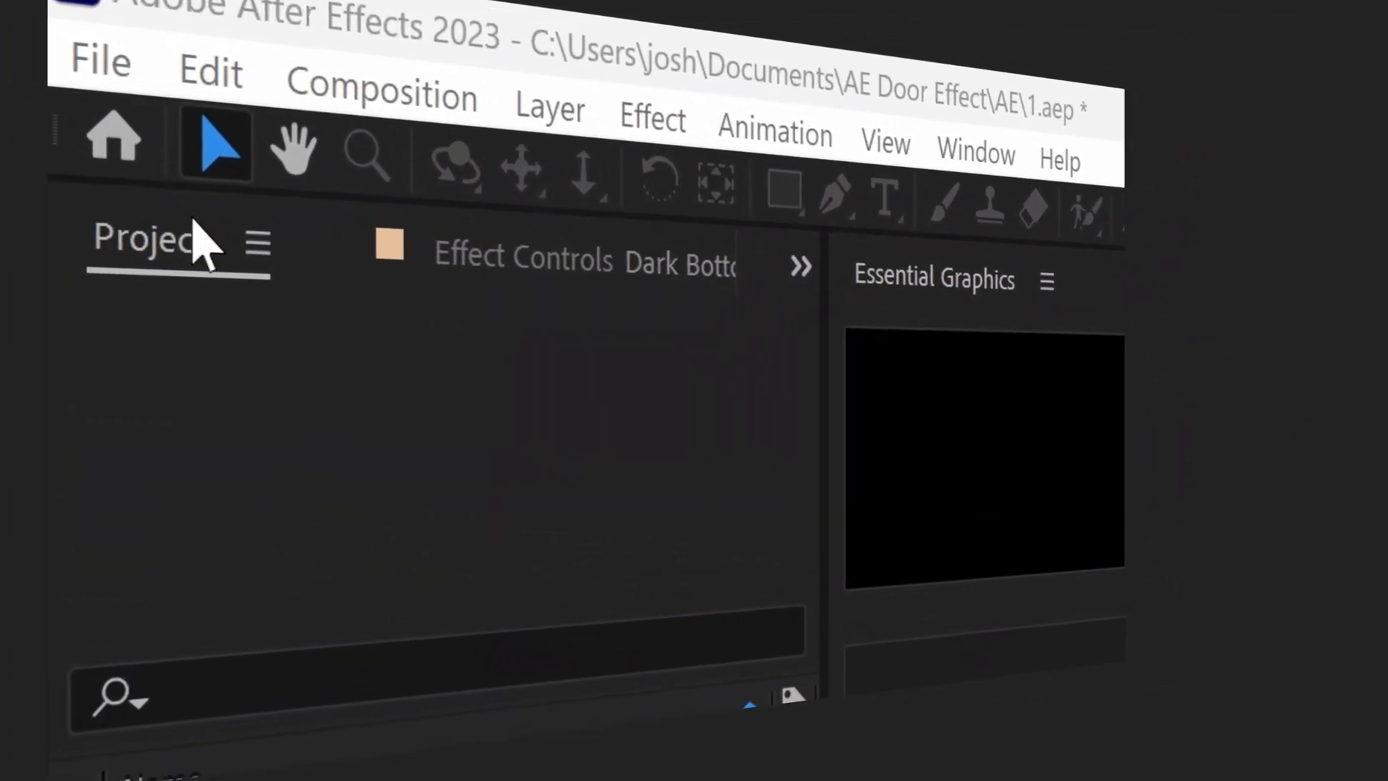
# Import C0017 n.MP4 into a new composition named Main Project and scale it to 50%.
pyautogui.click(99, 62)
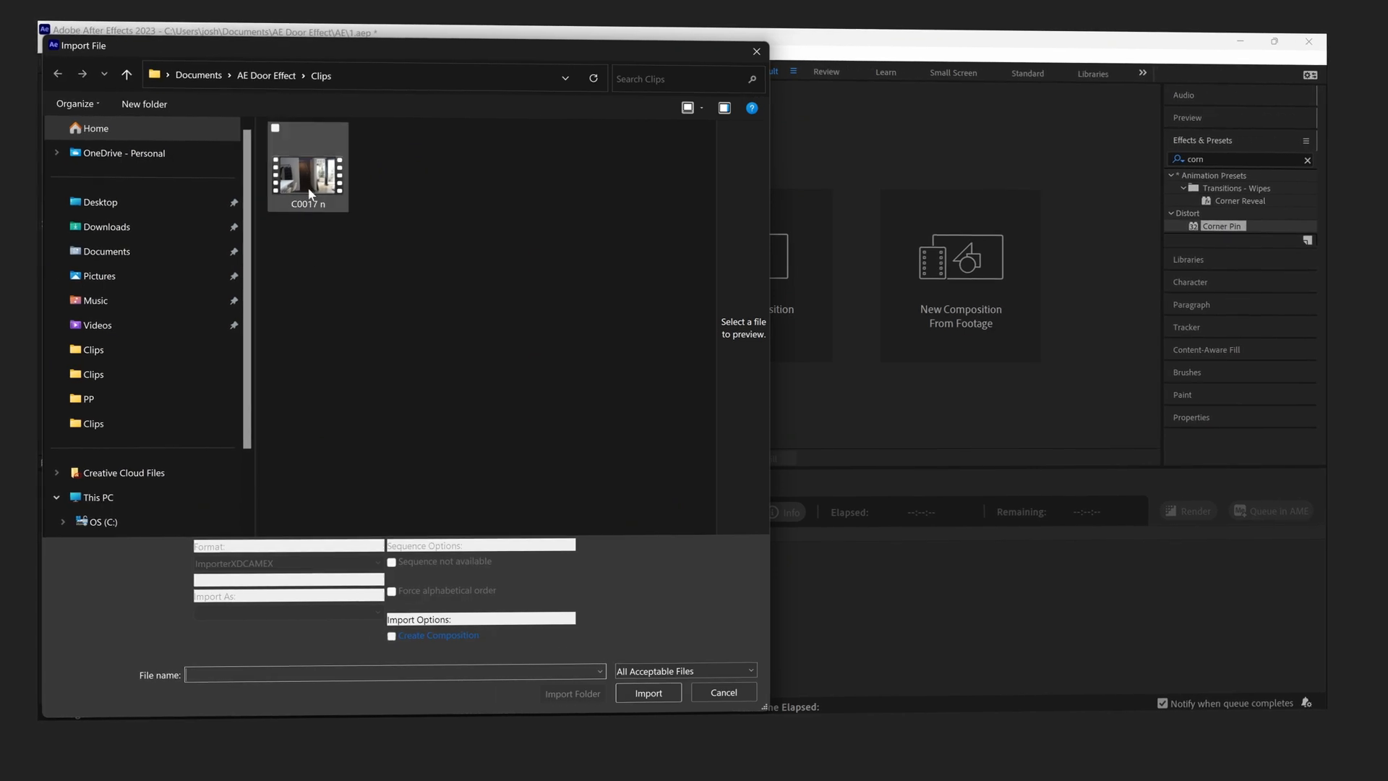
pyautogui.click(647, 692)
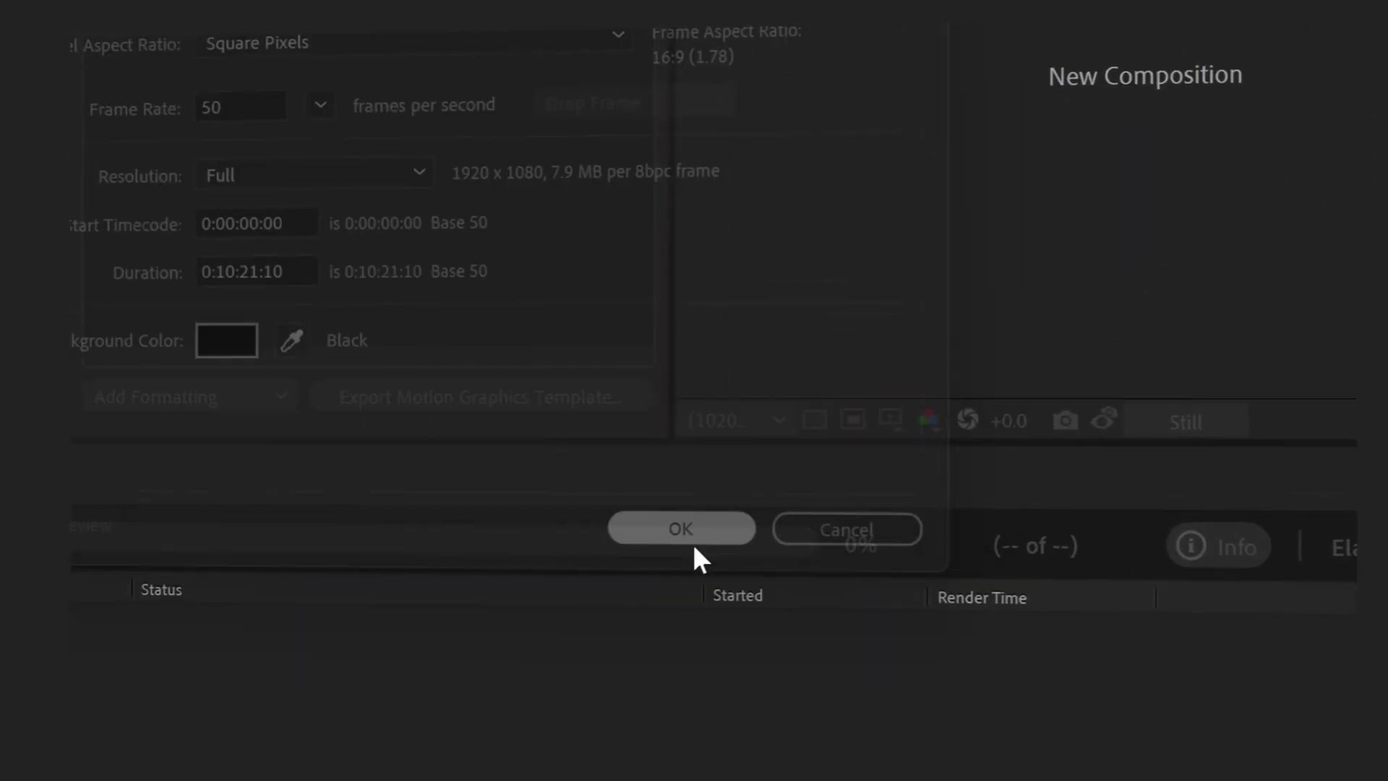
pyautogui.click(679, 528)
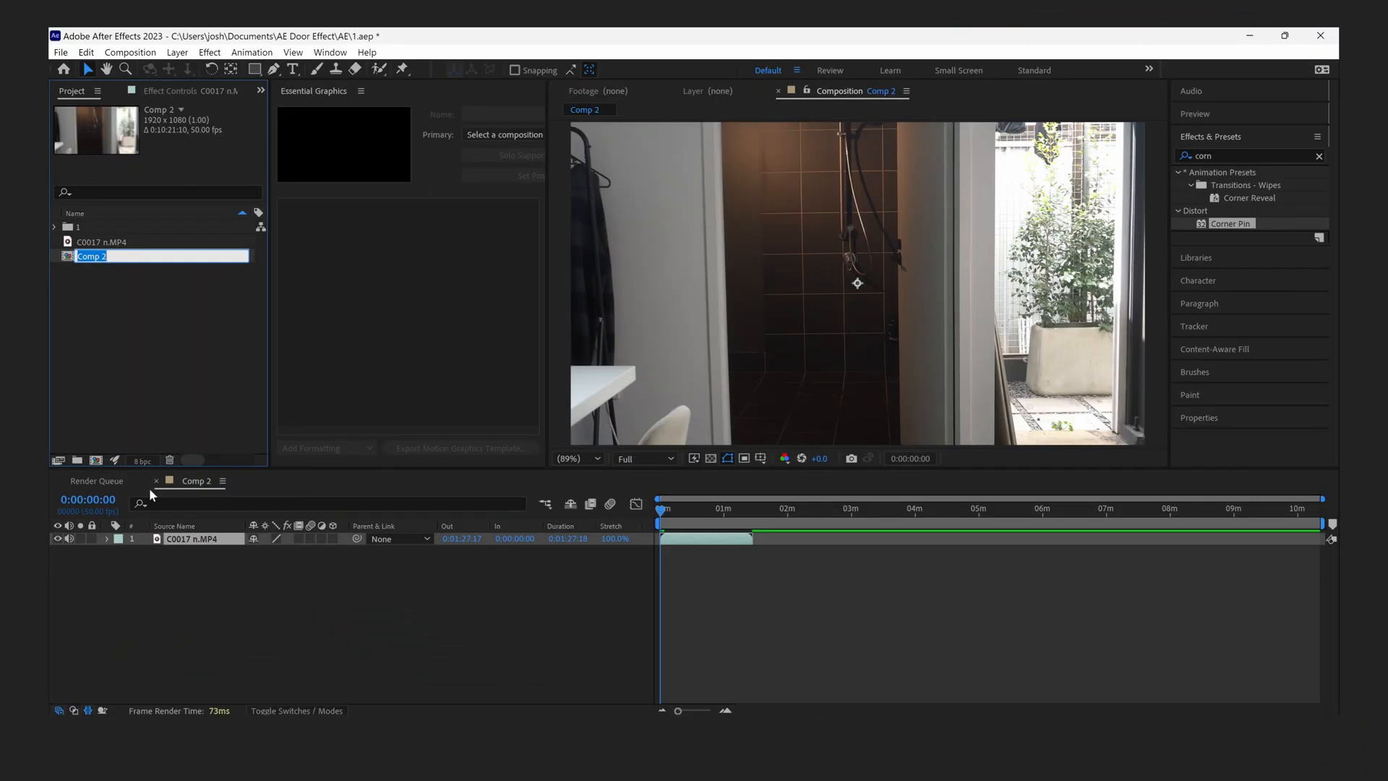
pyautogui.write('Main Project')
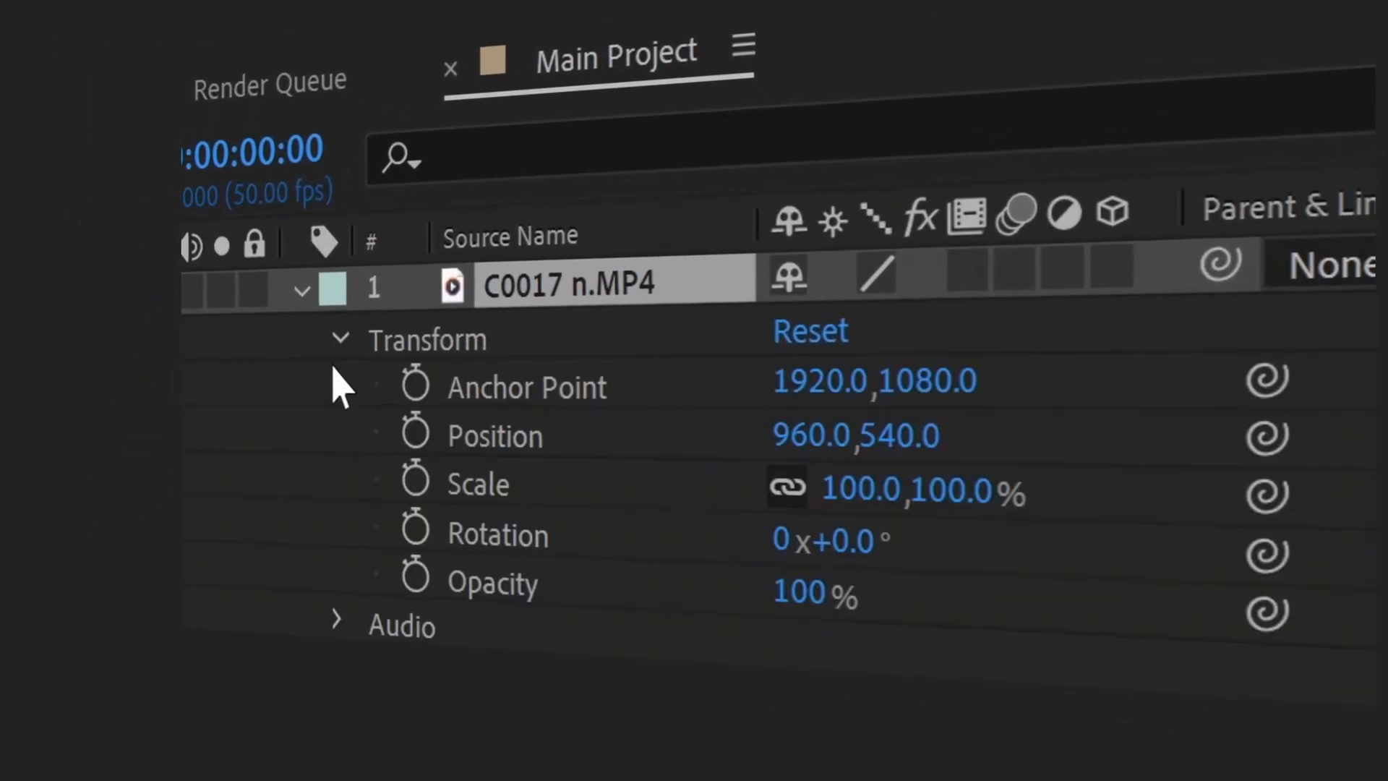
pyautogui.moveTo(850, 473)
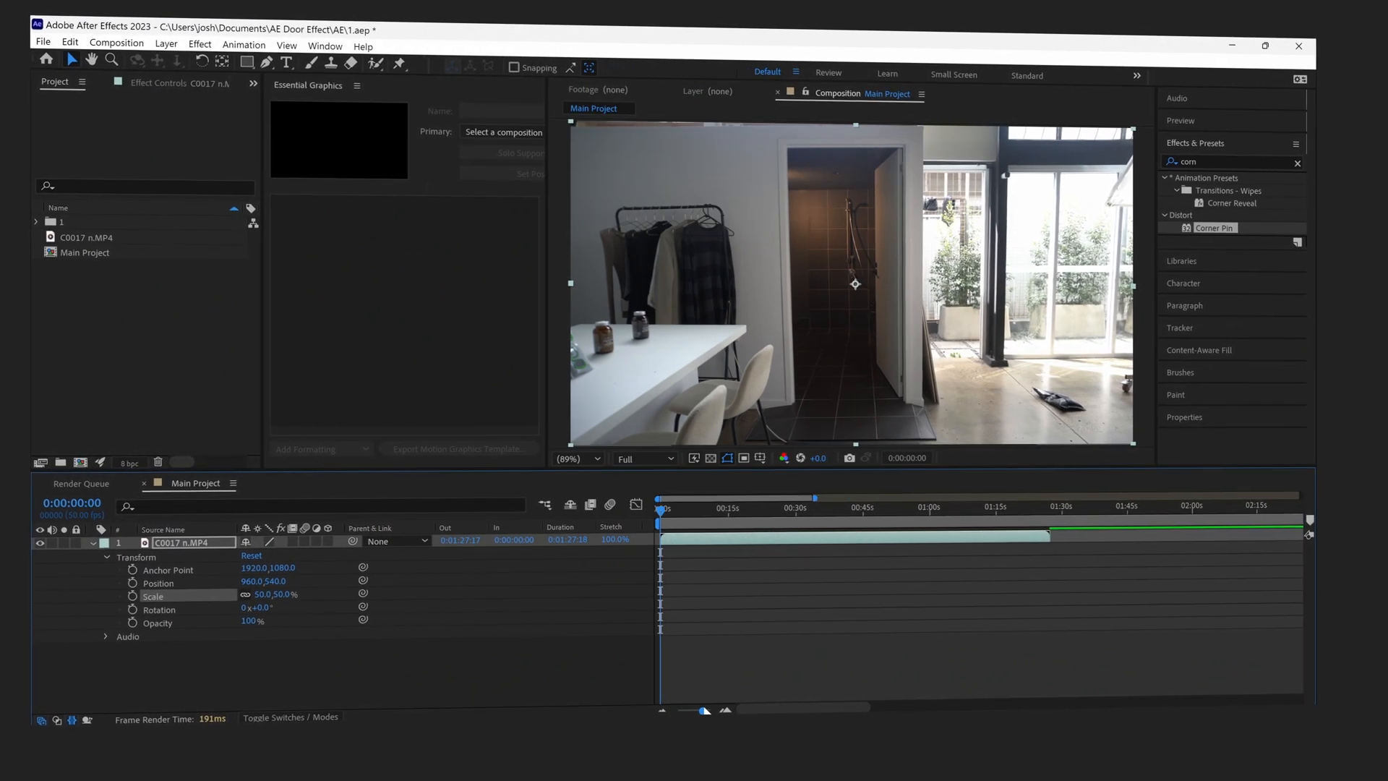
pyautogui.click(769, 508)
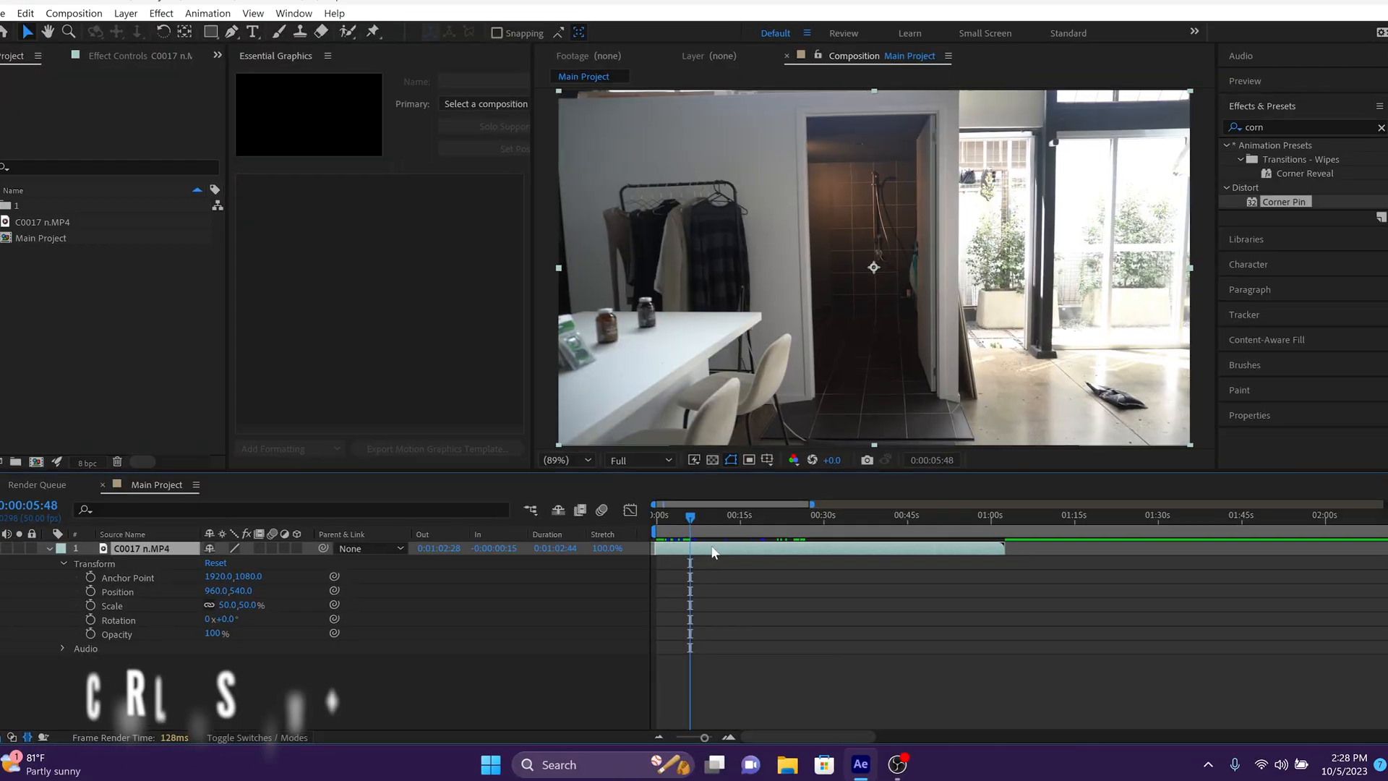
# Split the door clip layer at 5:48 and 12:04 with Ctrl+Shift+D.
pyautogui.press('ctrl+shift+d')
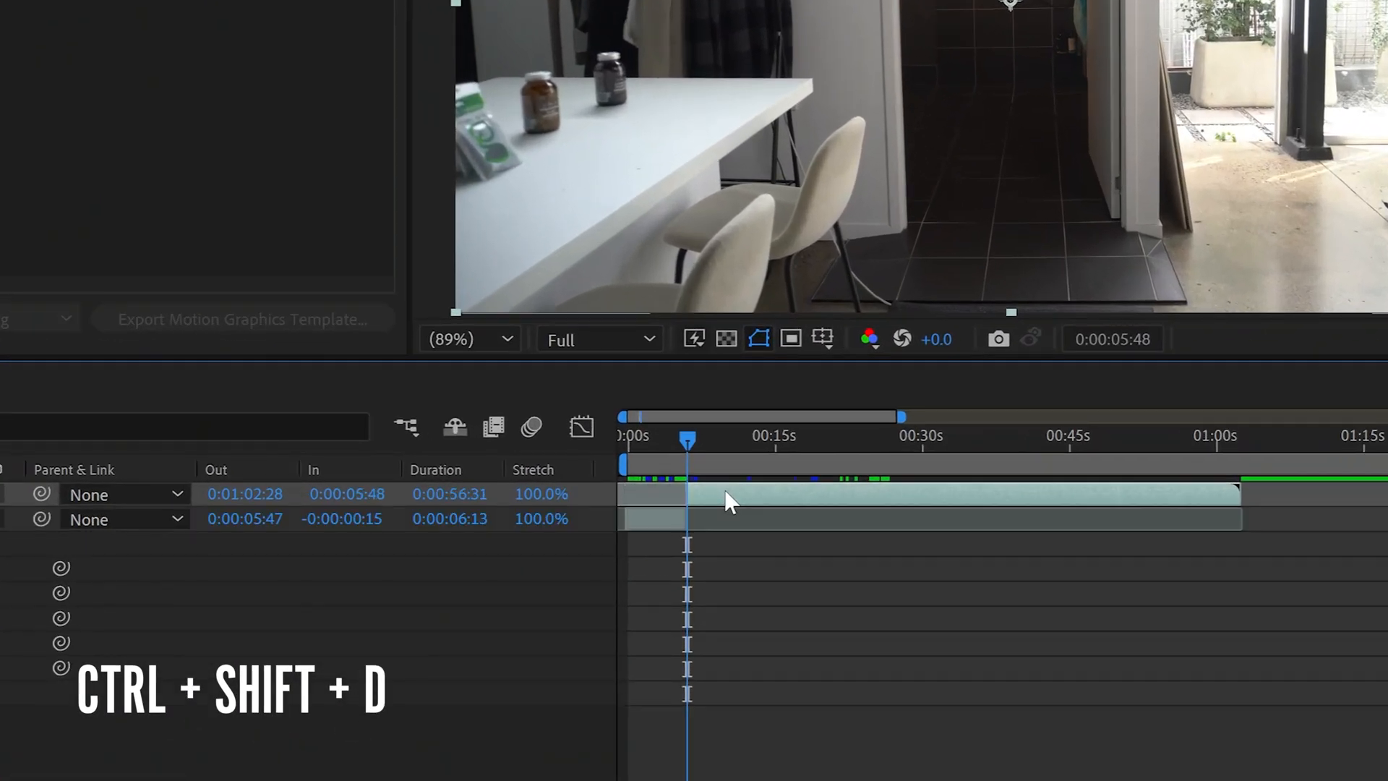
pyautogui.press('ctrl+shift+d')
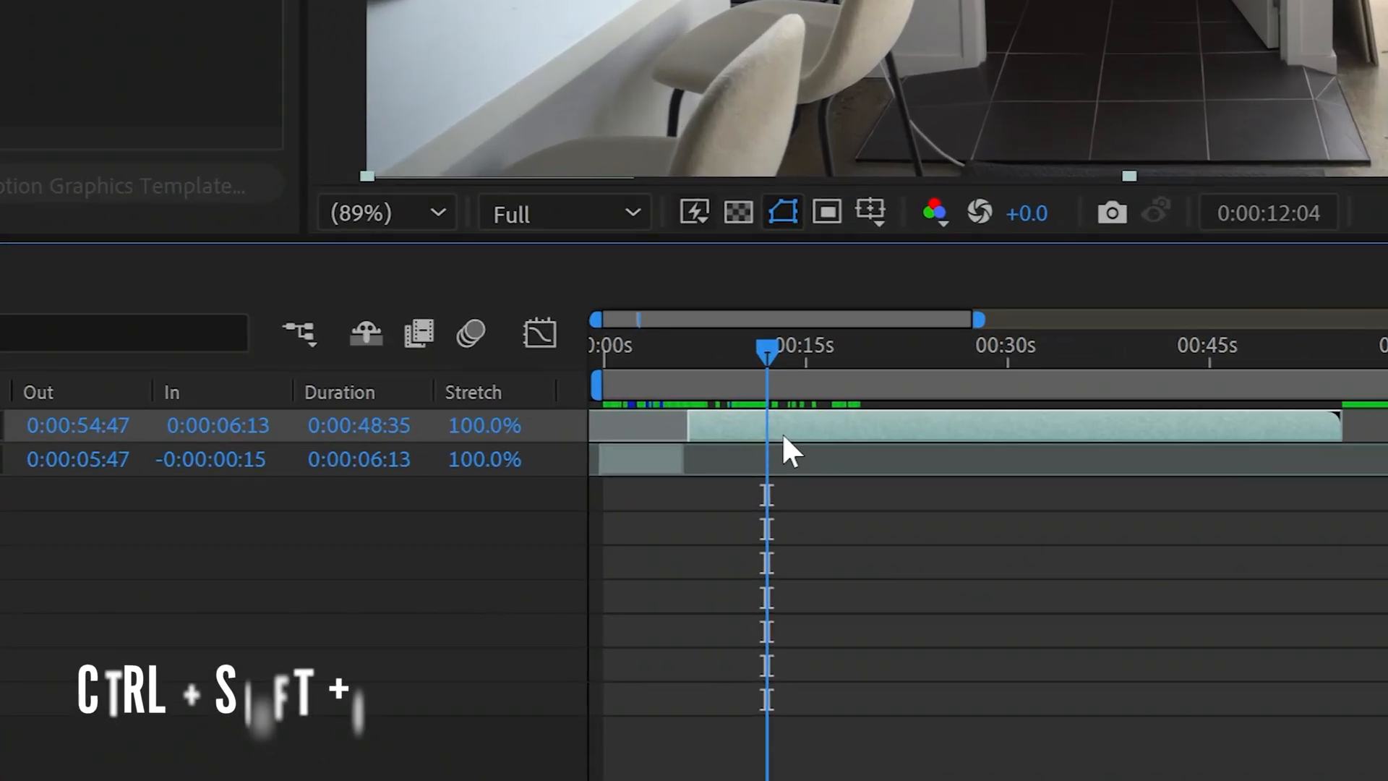
pyautogui.press('ctrl+shift+d')
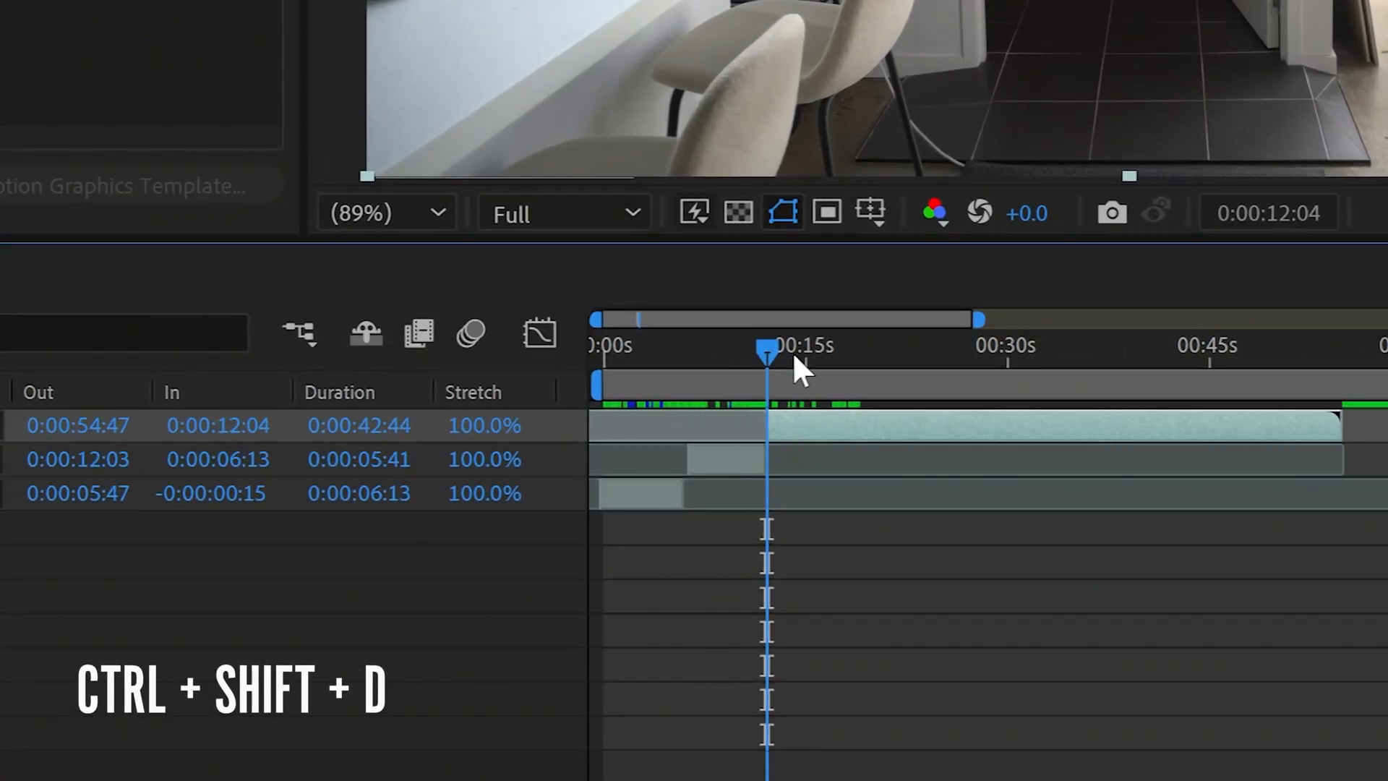
pyautogui.press('ctrl+shift+d')
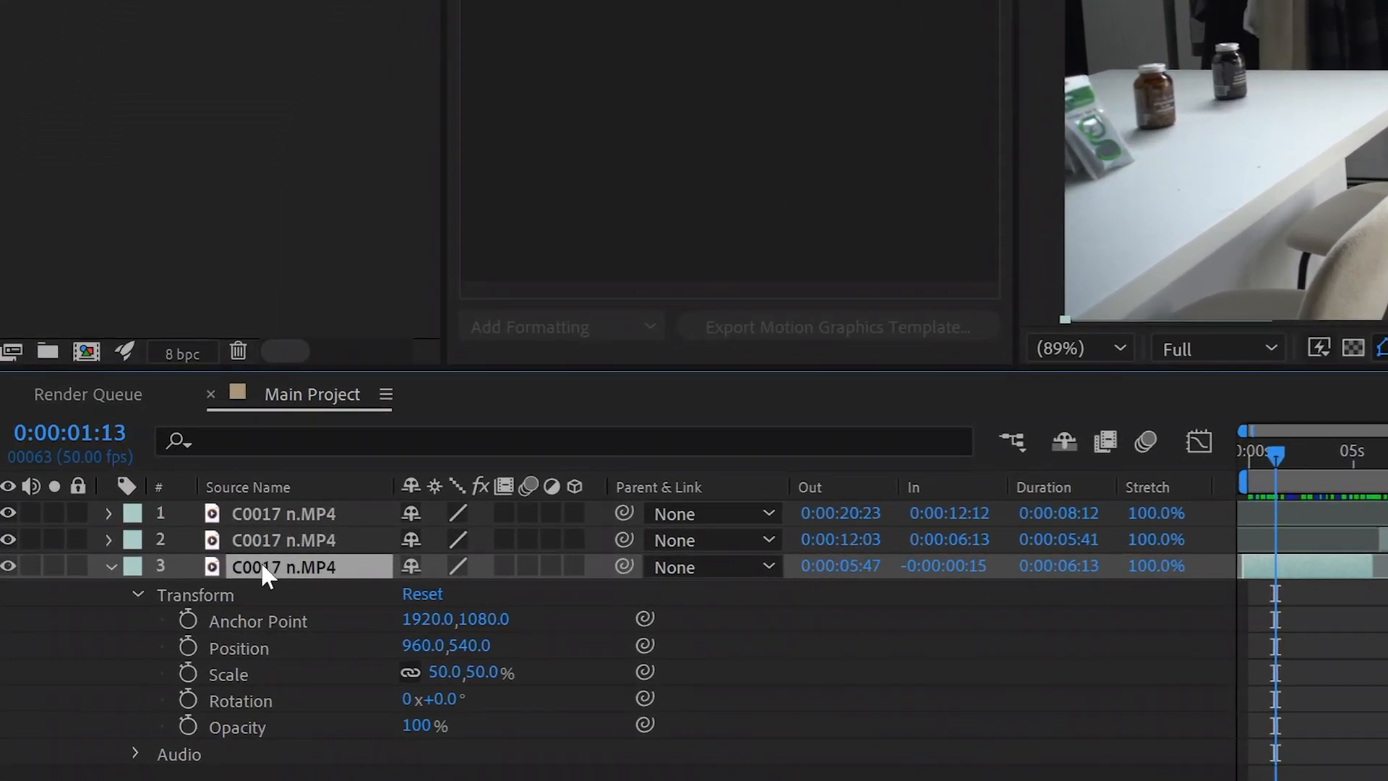
# Rename the split clip pieces in order as Clip 1, Clip 2 and Clip 3.
pyautogui.rightClick(284, 566)
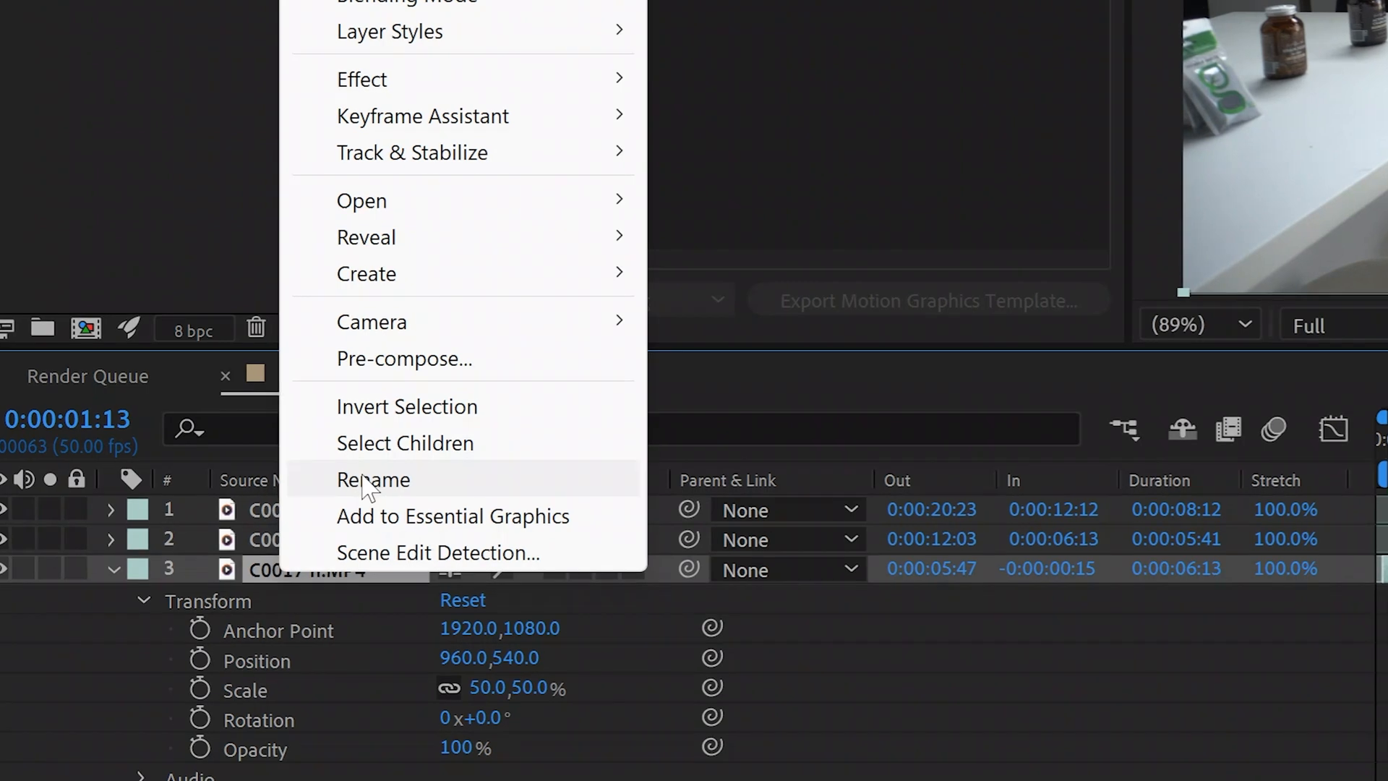
pyautogui.click(372, 479)
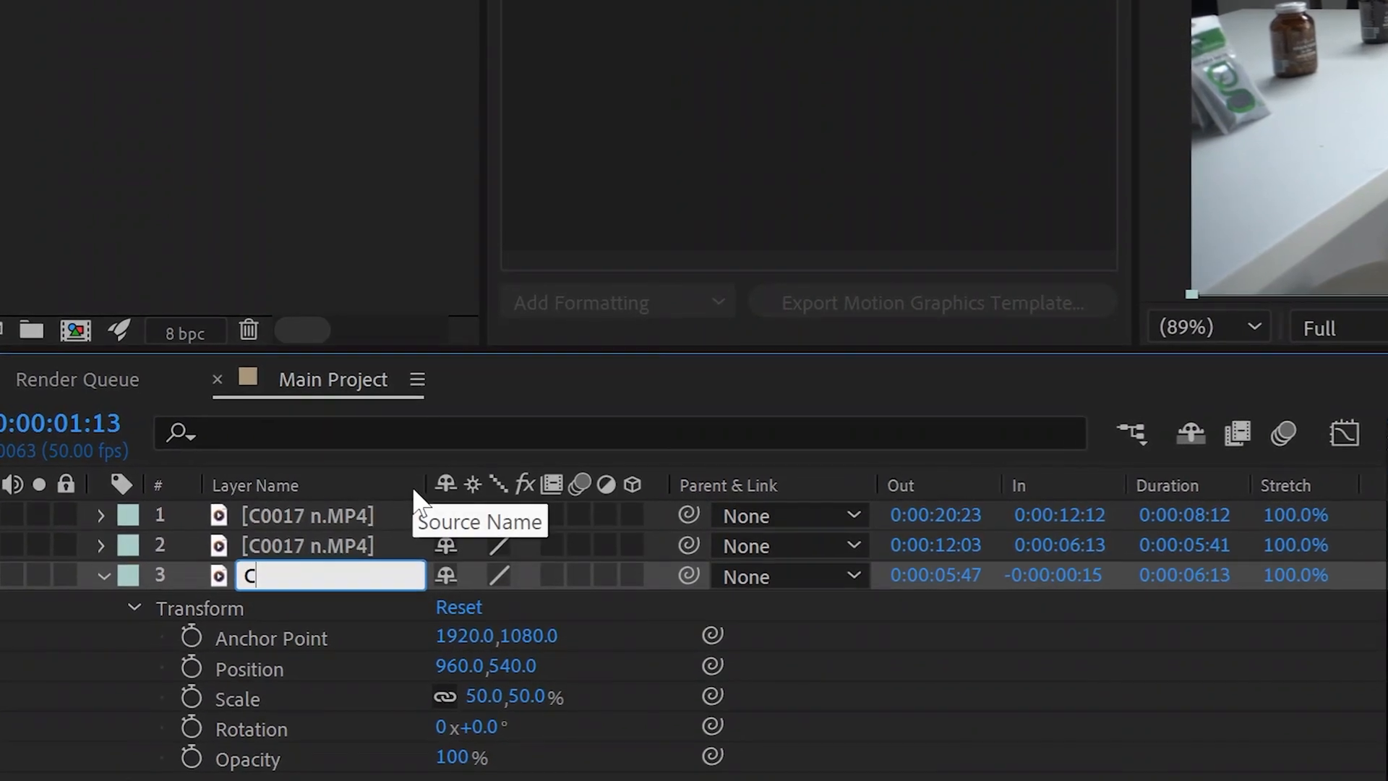
pyautogui.write('Clip 1')
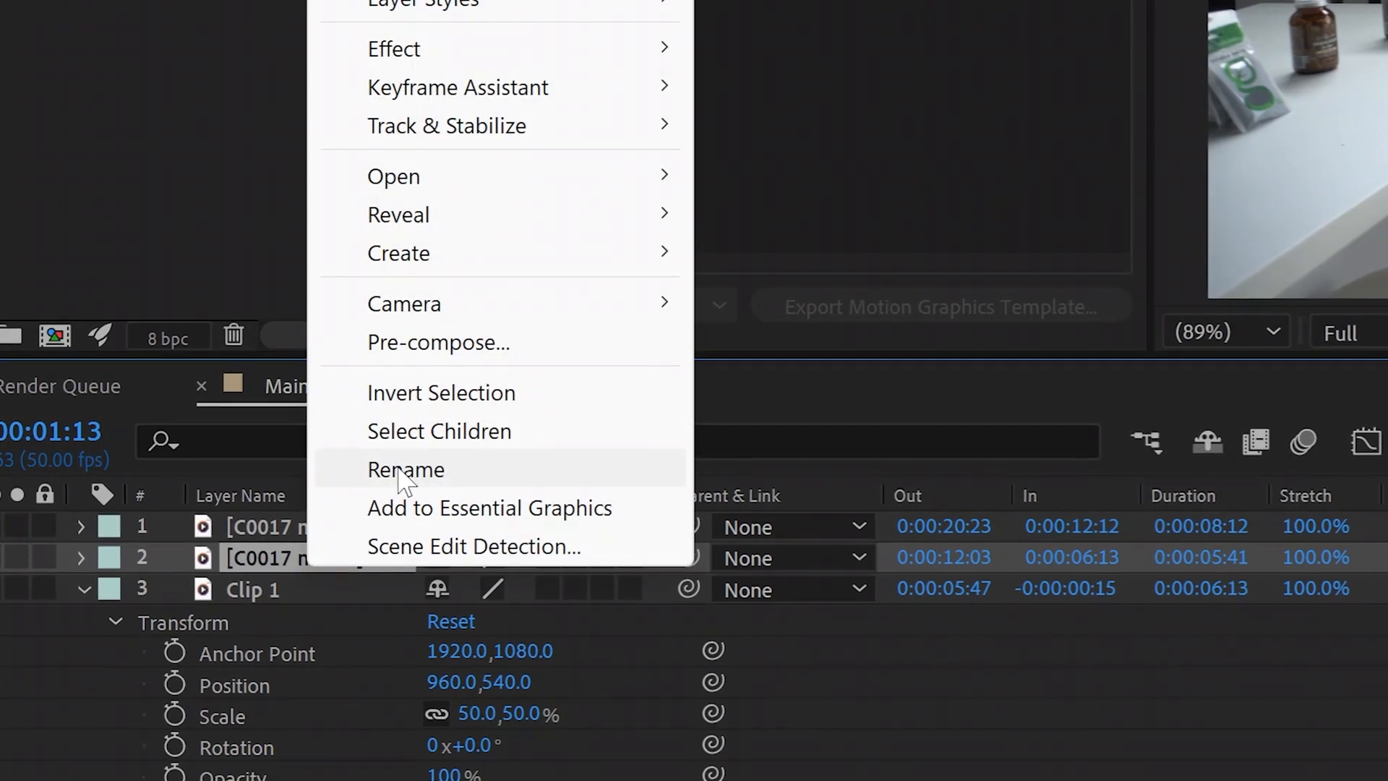
pyautogui.click(406, 469)
pyautogui.write('Clip 2')
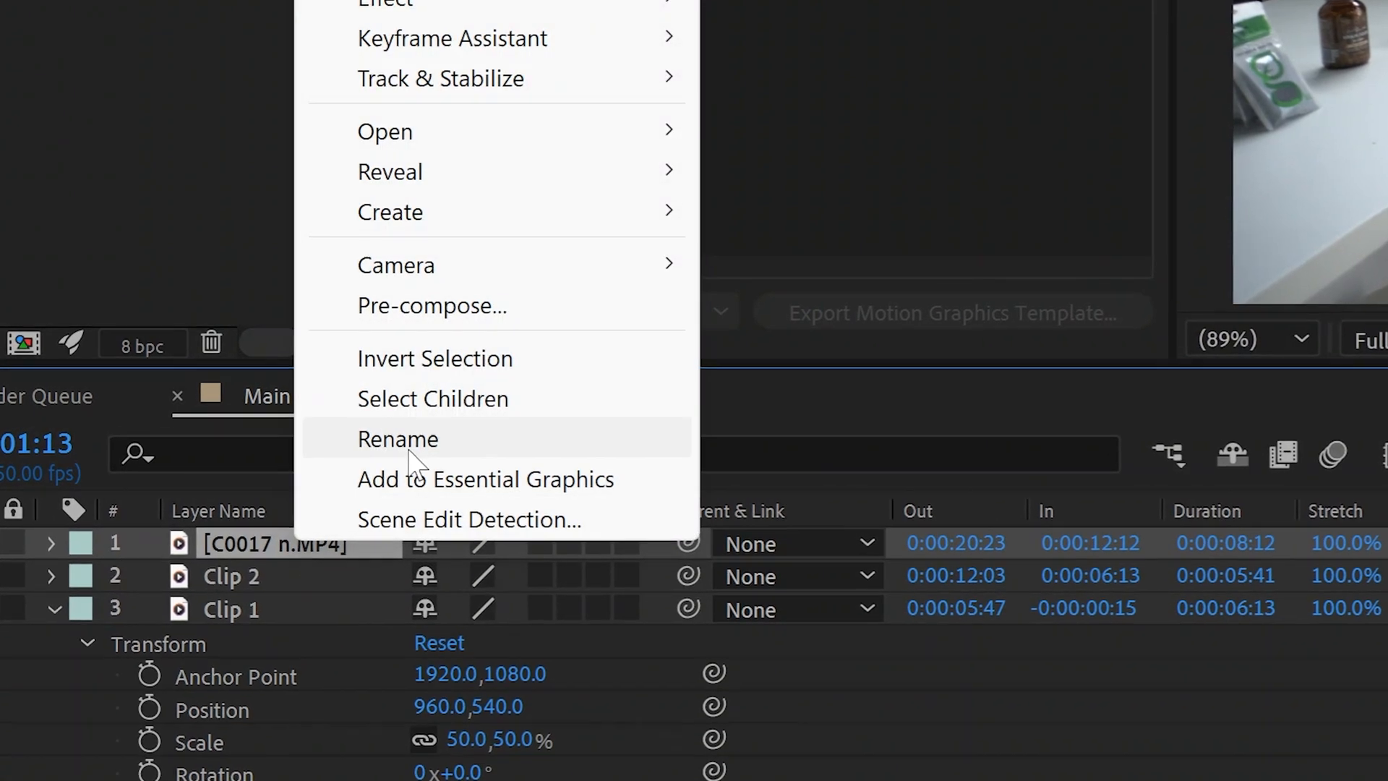
pyautogui.click(397, 438)
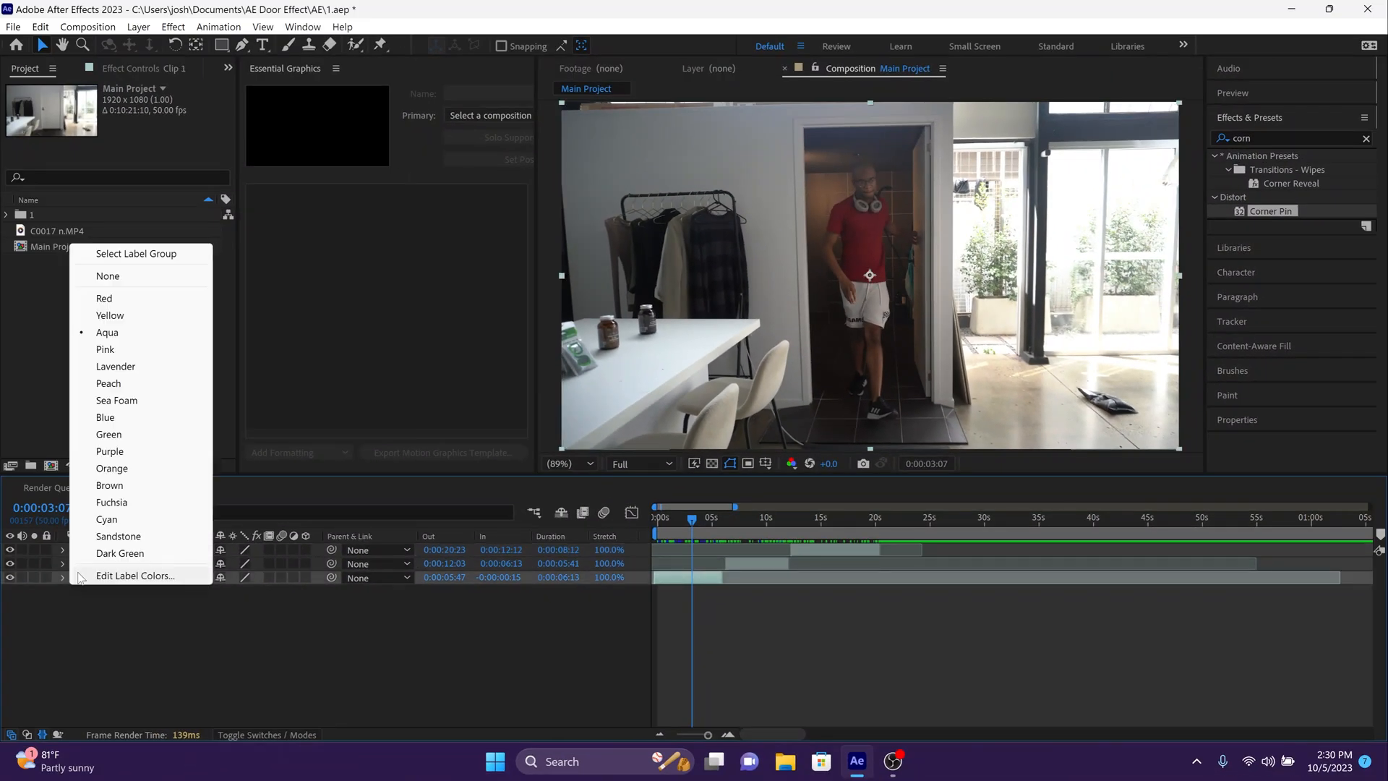
pyautogui.moveTo(110, 485)
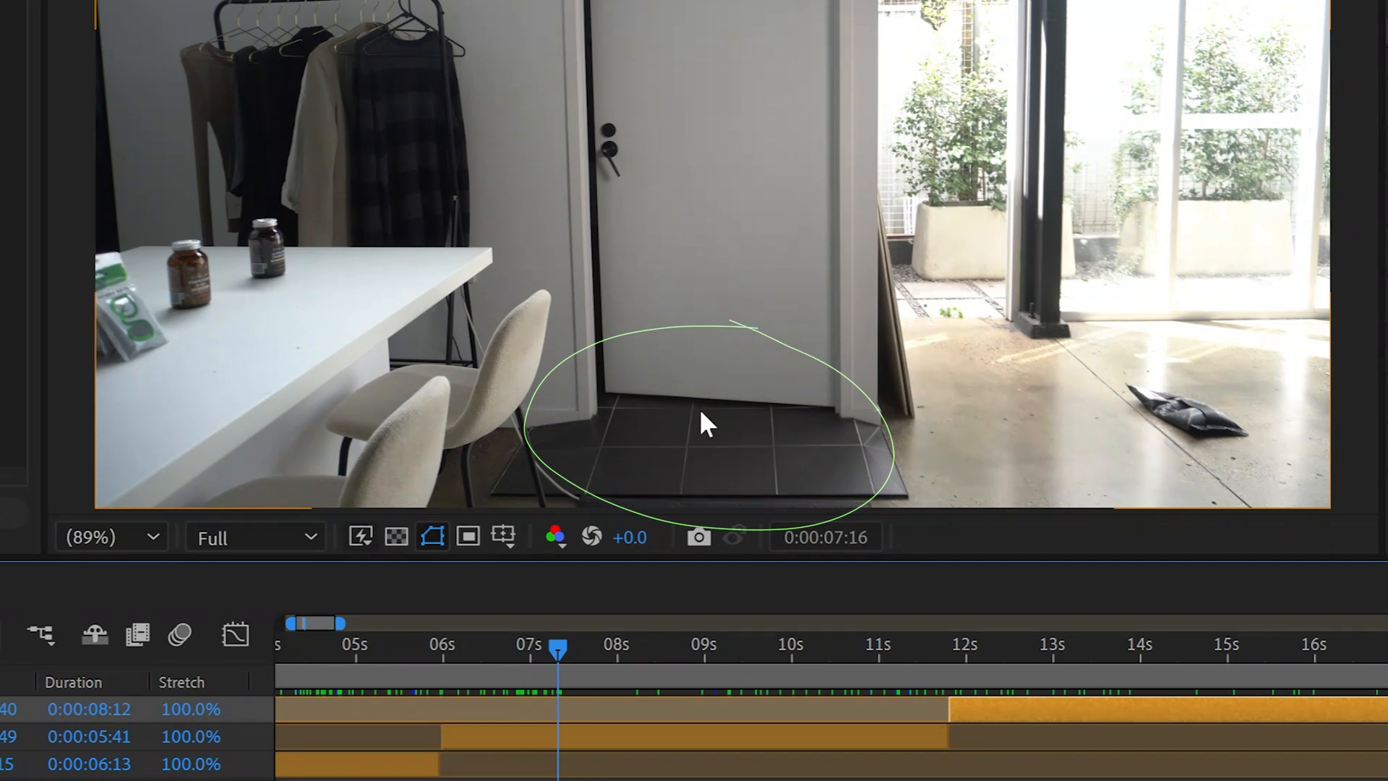
pyautogui.moveTo(858, 473)
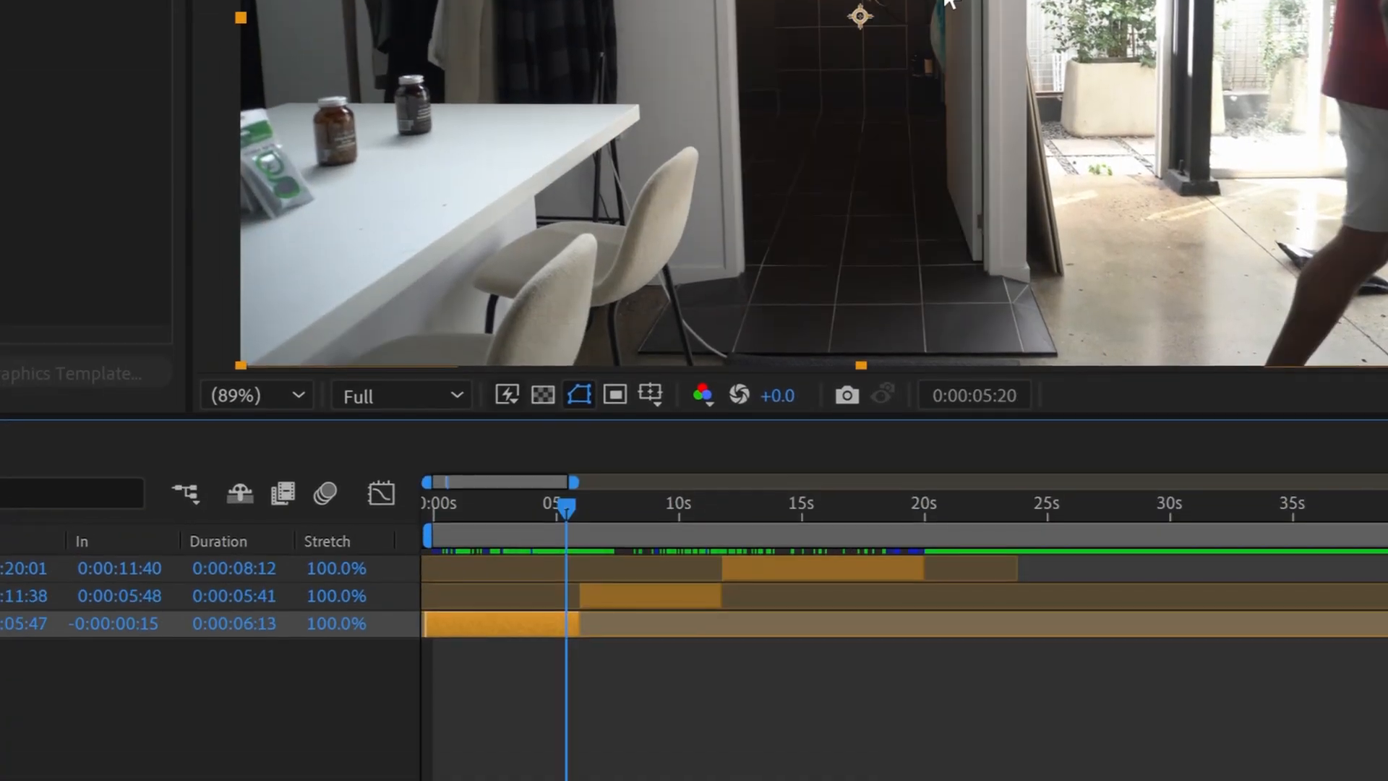
# Duplicate the Clip 1 layer and freeze the copy on the current frame.
pyautogui.press('ctrl+d')
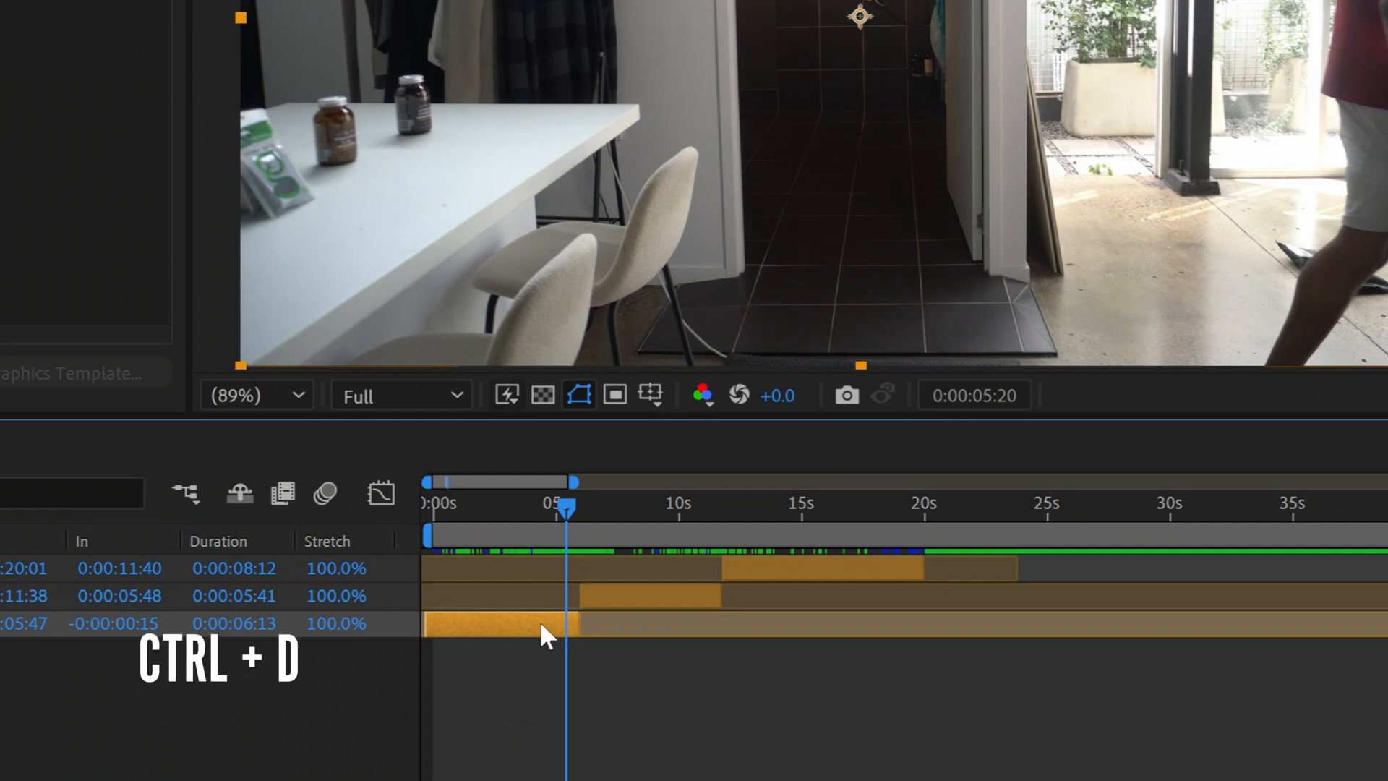
pyautogui.press('ctrl+d')
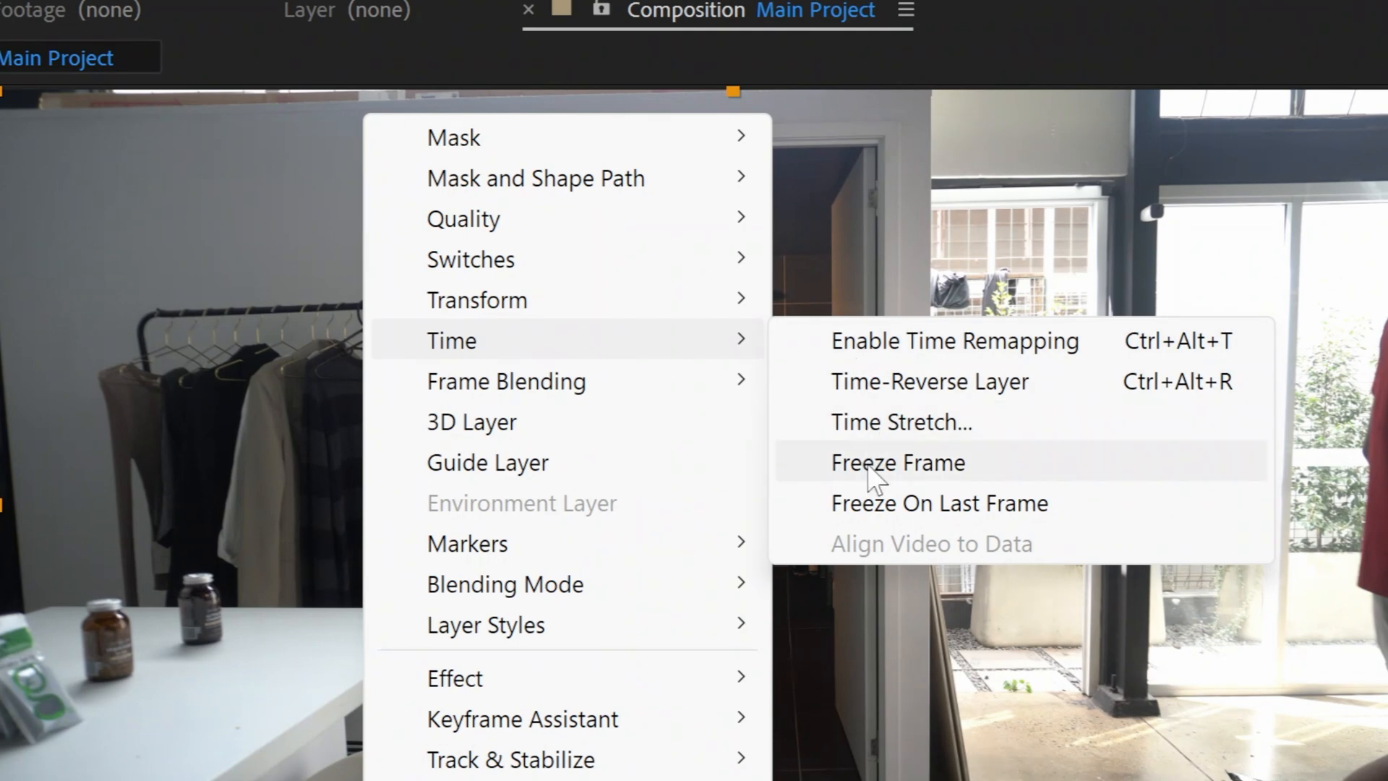
pyautogui.click(898, 461)
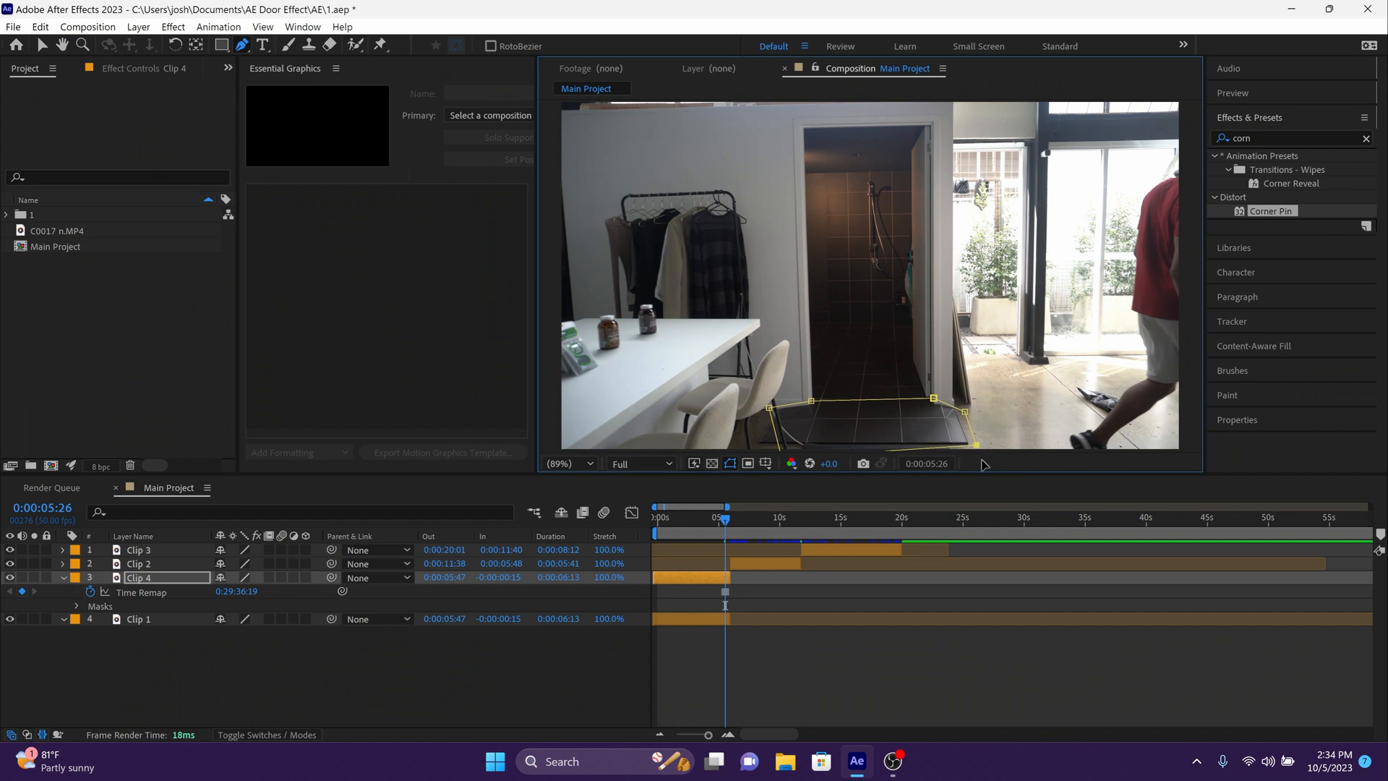
pyautogui.moveTo(958, 470)
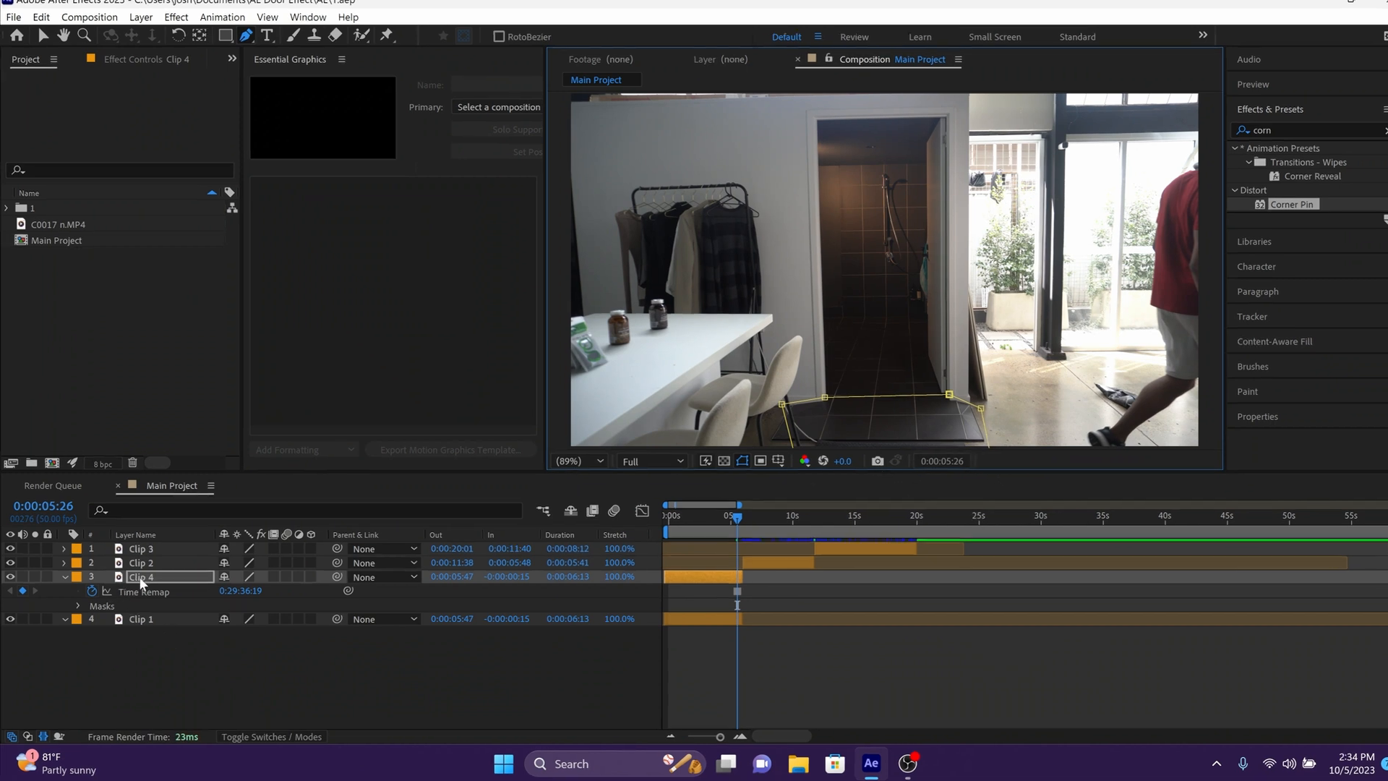
# Rename the frozen masked copy to Dark Bottom.
pyautogui.rightClick(142, 576)
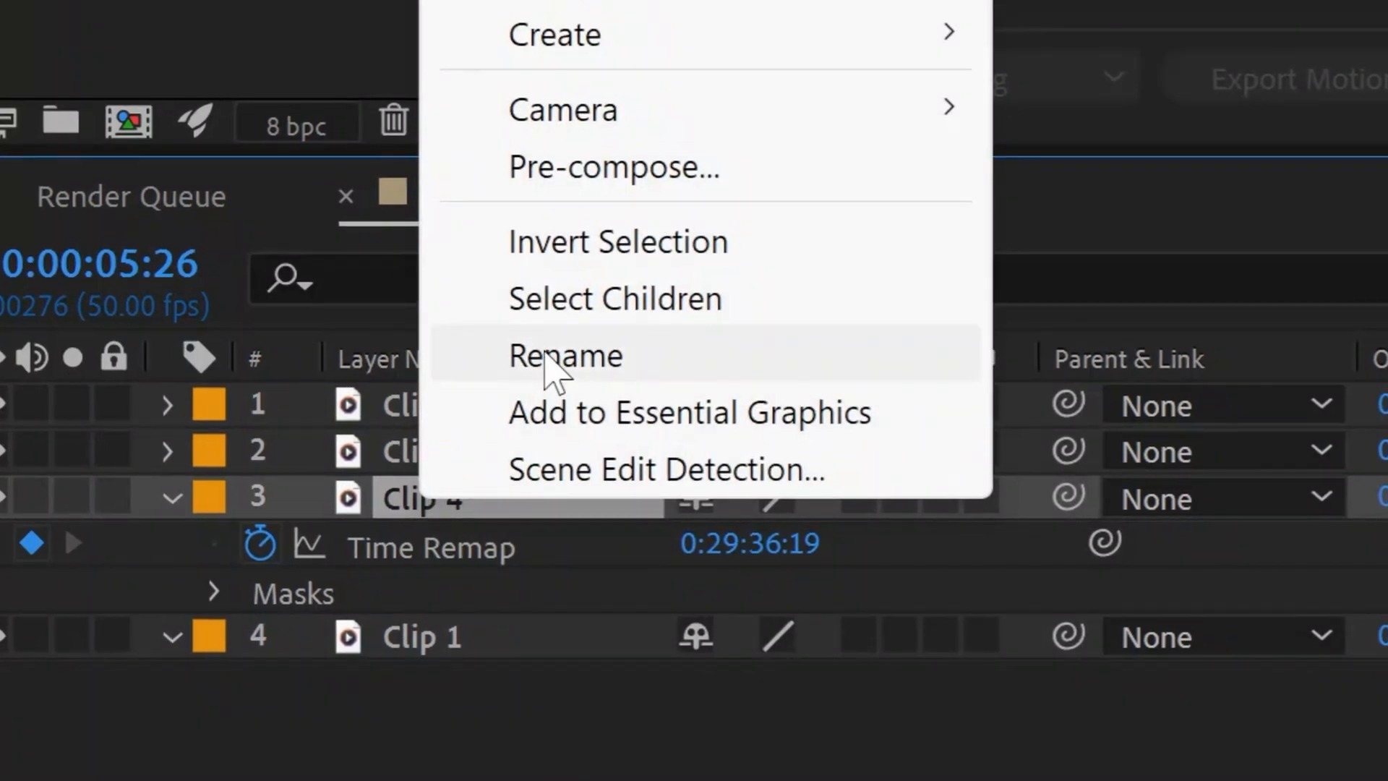
pyautogui.click(564, 354)
pyautogui.write('Dark Bot')
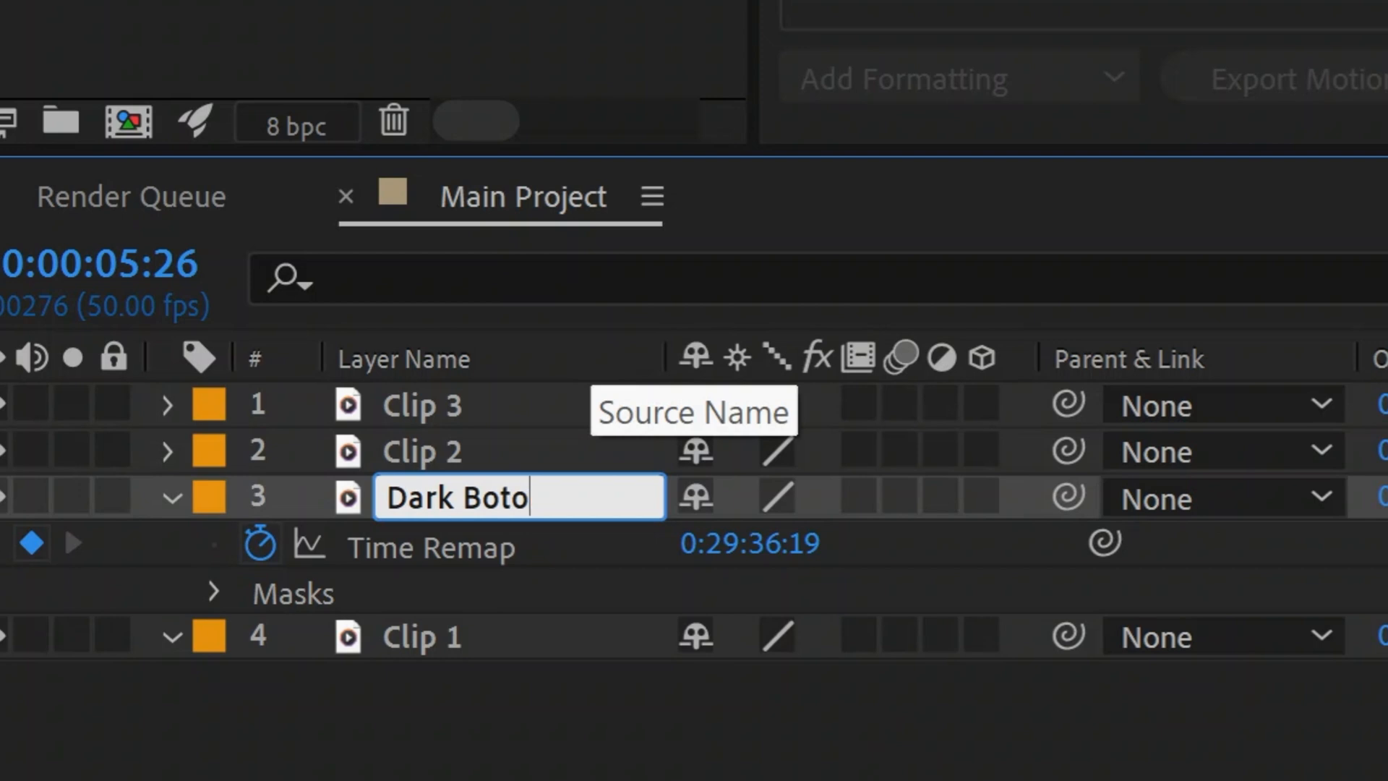
pyautogui.write('o')
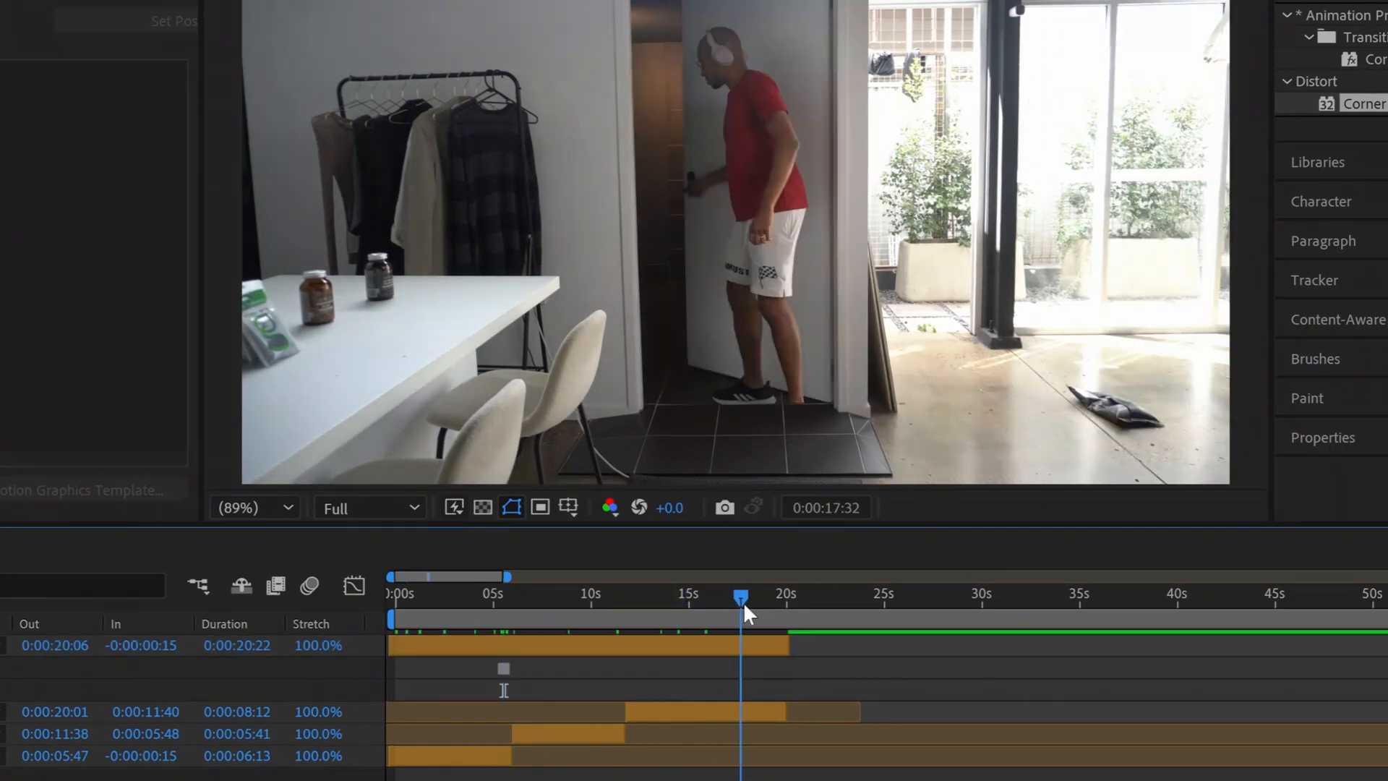
# Split the frozen Dark Bottom layer around 17 s and 2 s into three pieces.
pyautogui.click(635, 595)
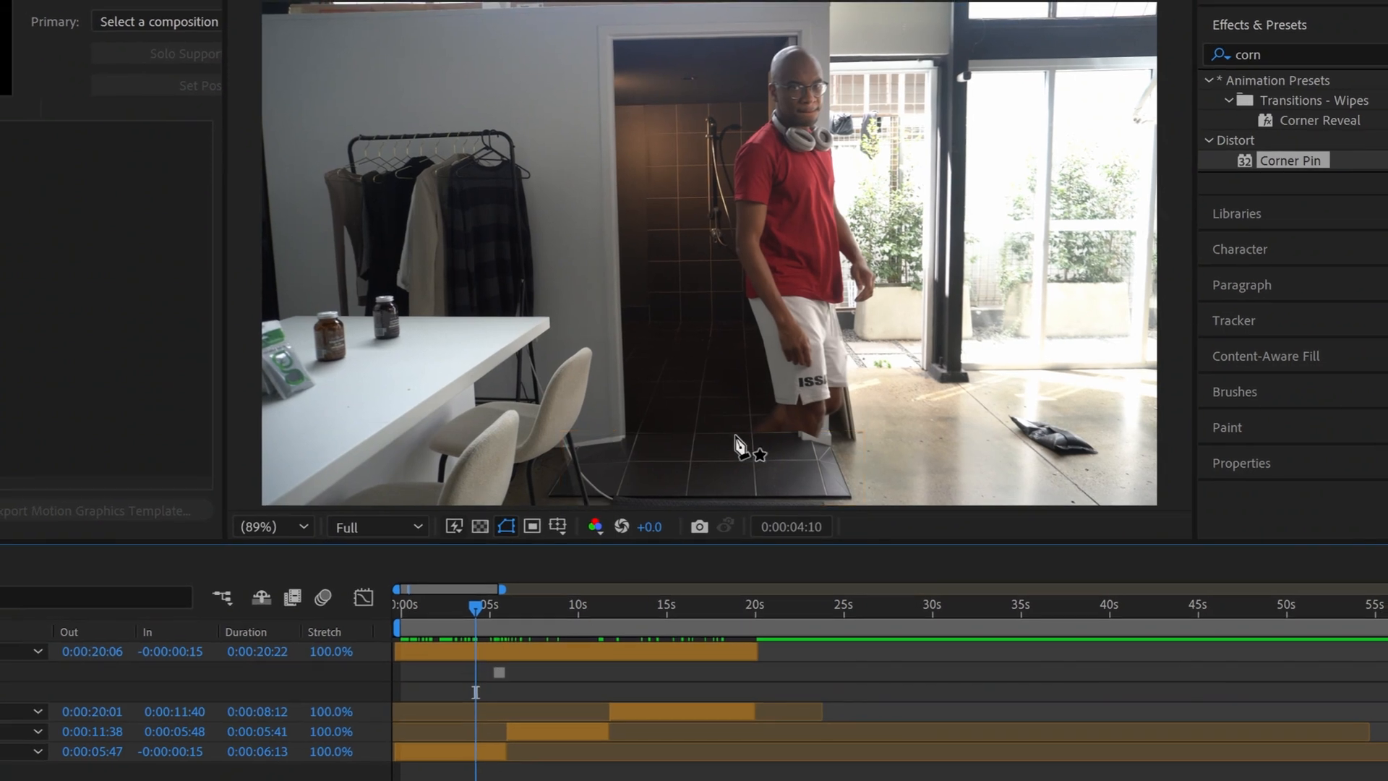
pyautogui.moveTo(777, 447)
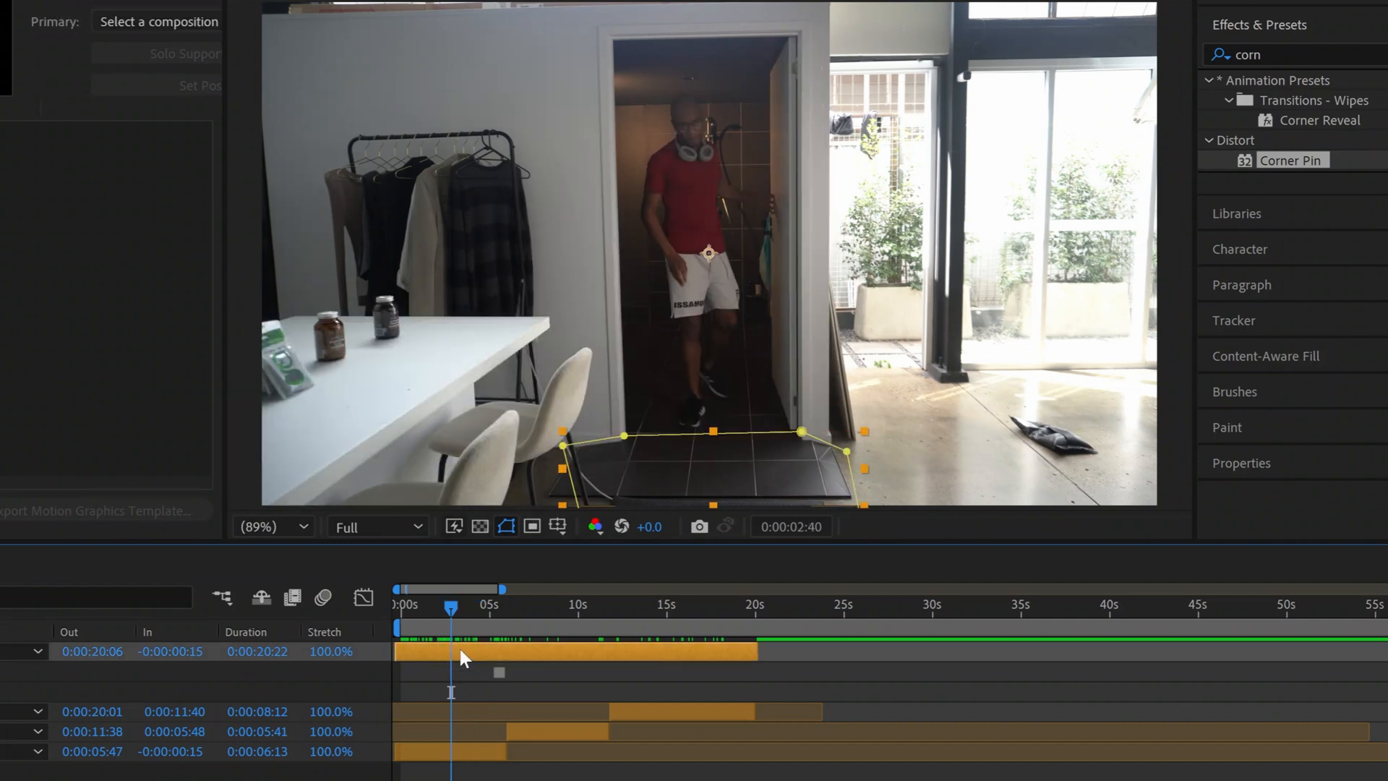
pyautogui.click(446, 589)
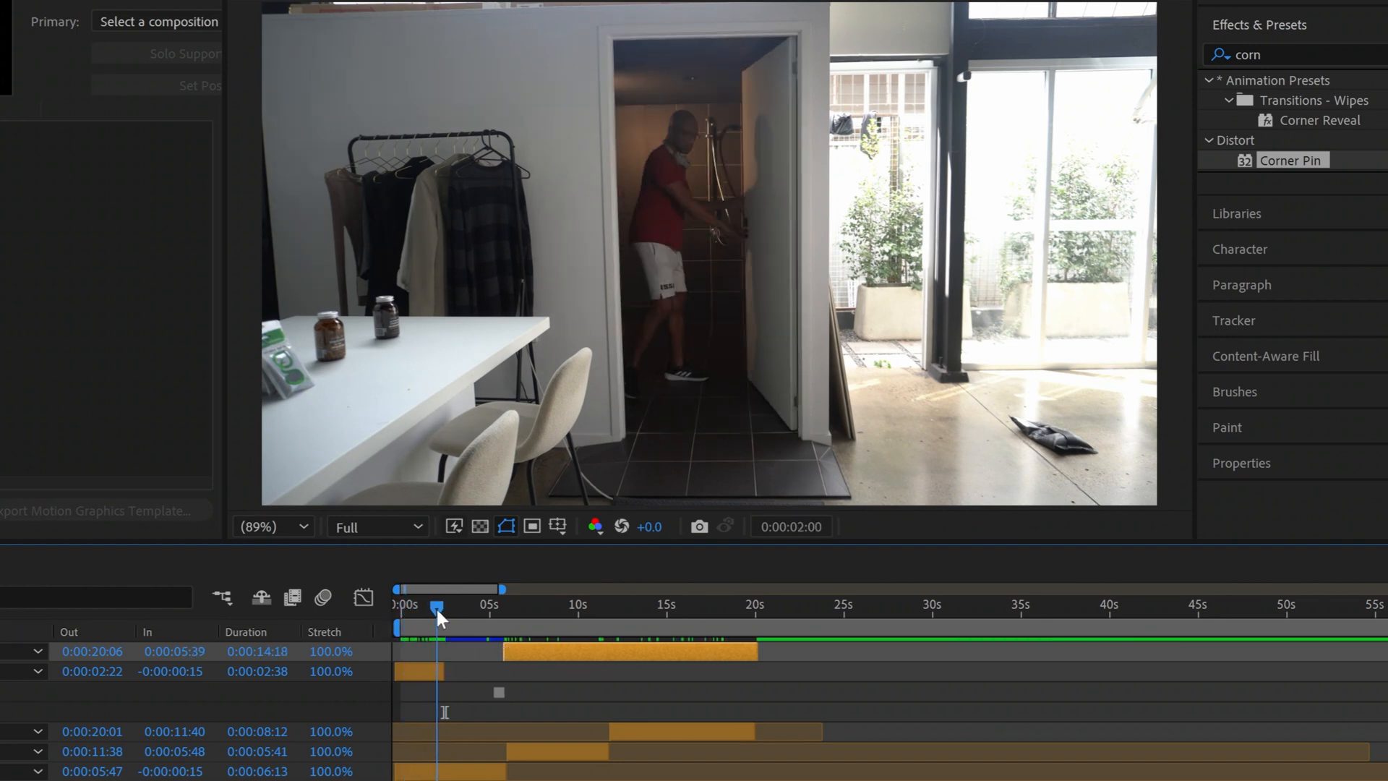
pyautogui.moveTo(435, 589); pyautogui.dragTo(478, 588)
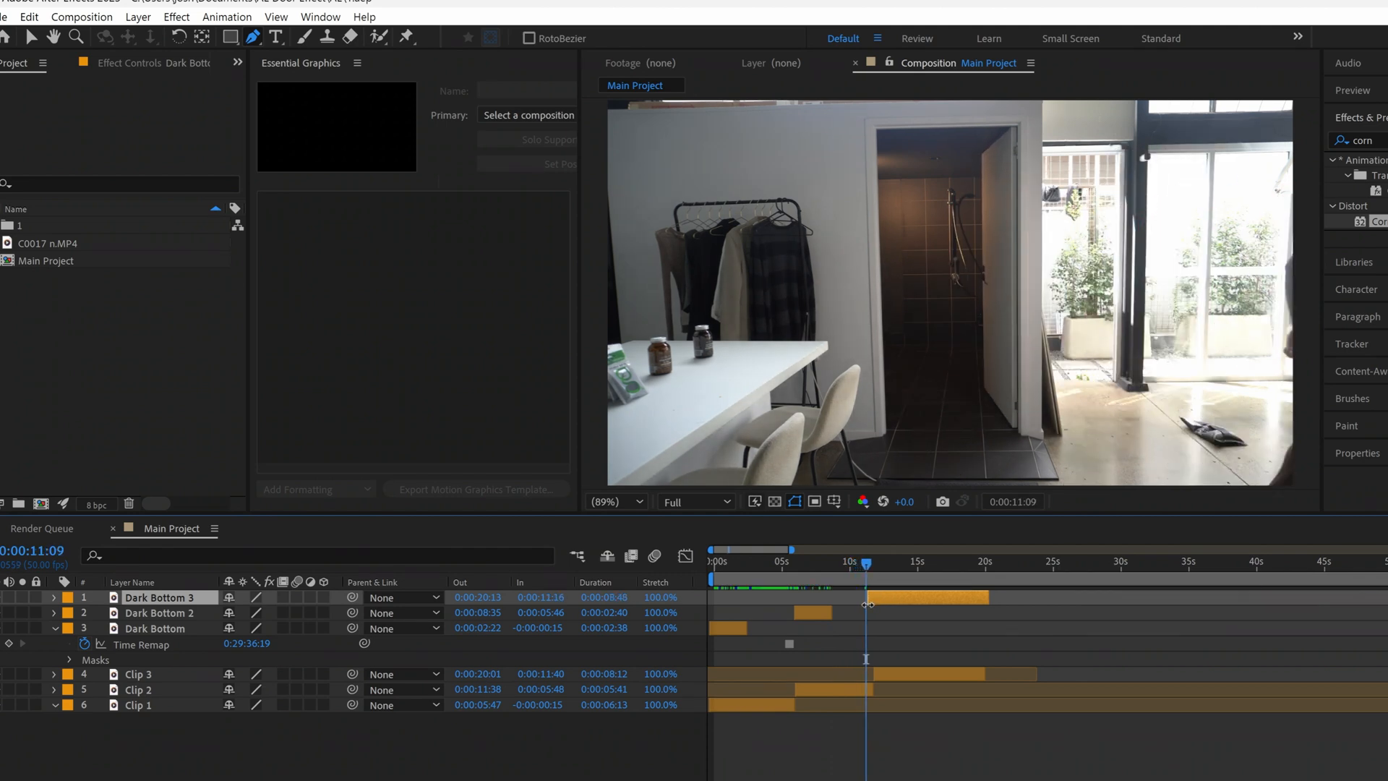
pyautogui.click(901, 561)
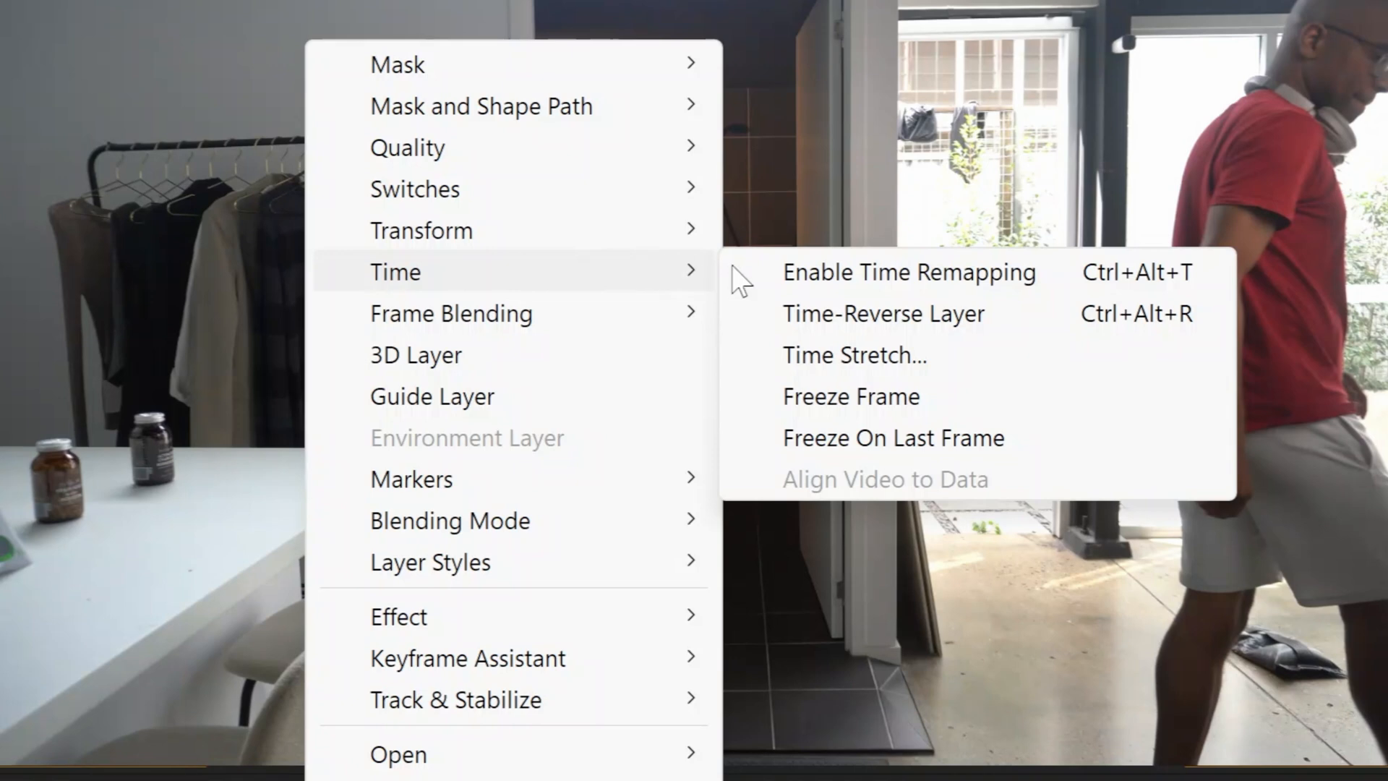
# Rename the frozen Clip 4 layer to Frozen Door.
pyautogui.click(906, 272)
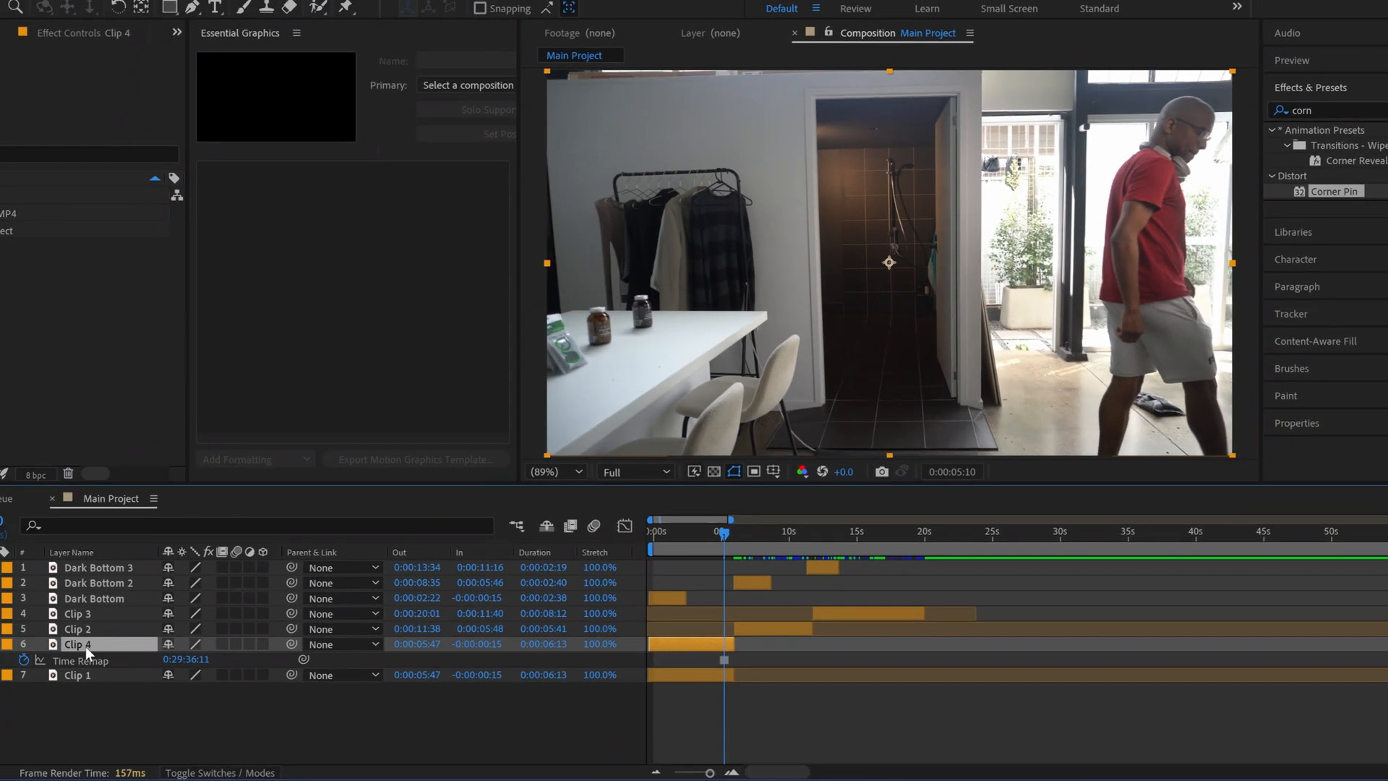
pyautogui.rightClick(78, 643)
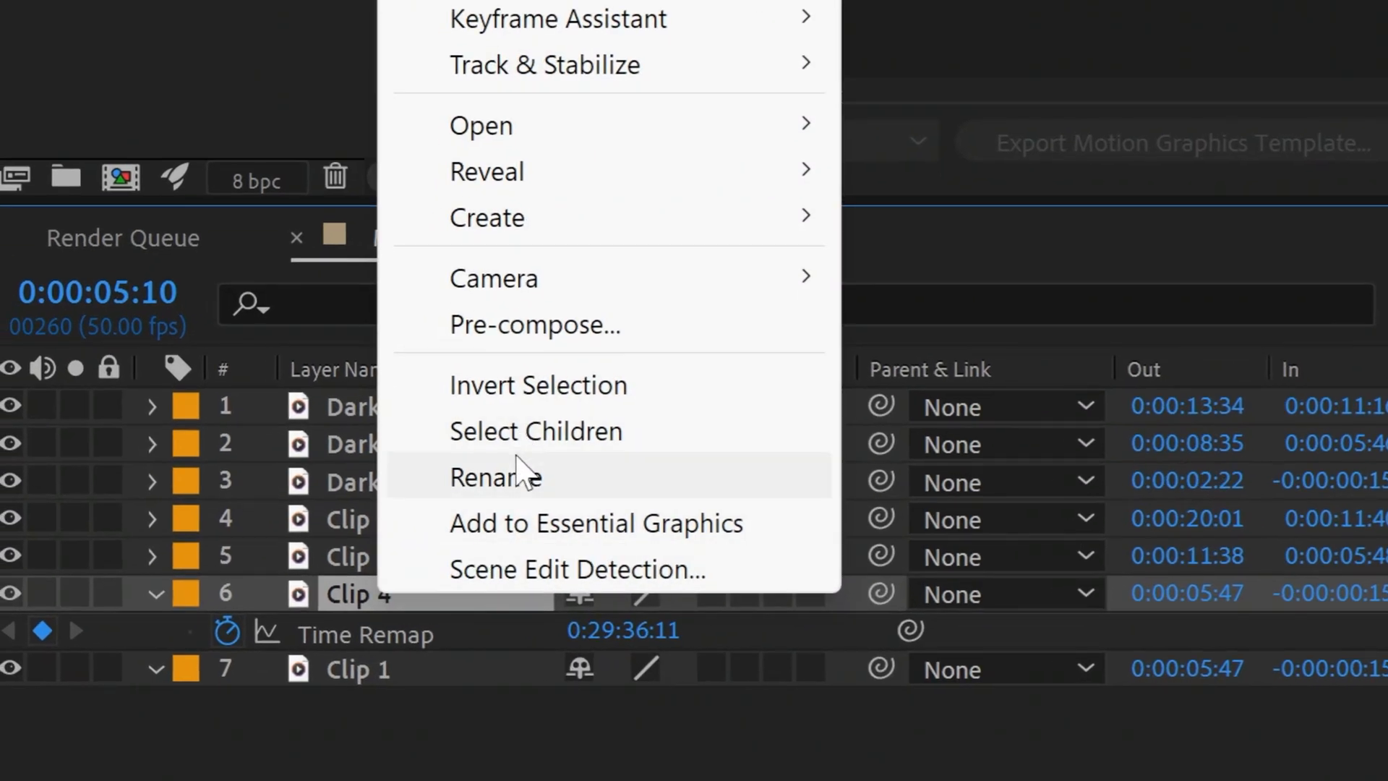
pyautogui.click(496, 476)
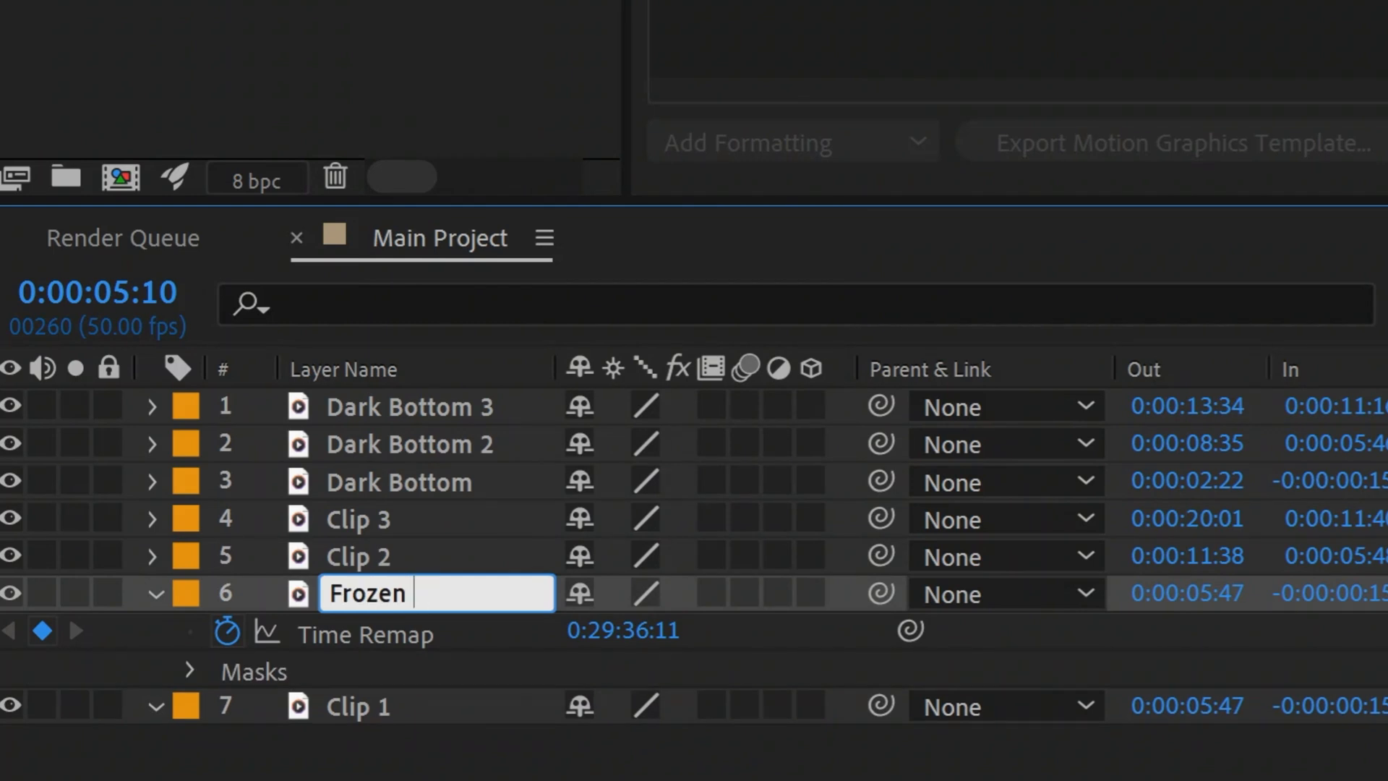
pyautogui.write('Door')
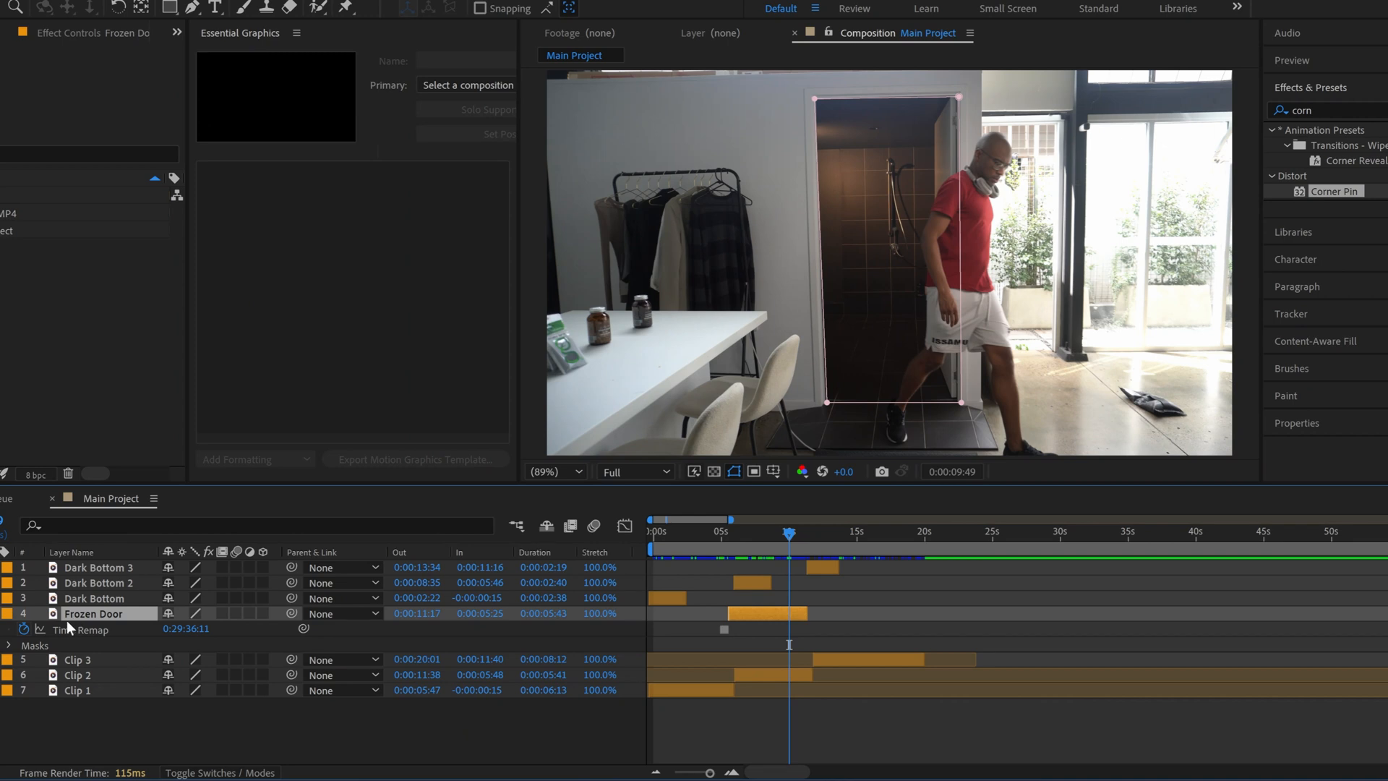
pyautogui.moveTo(87, 628)
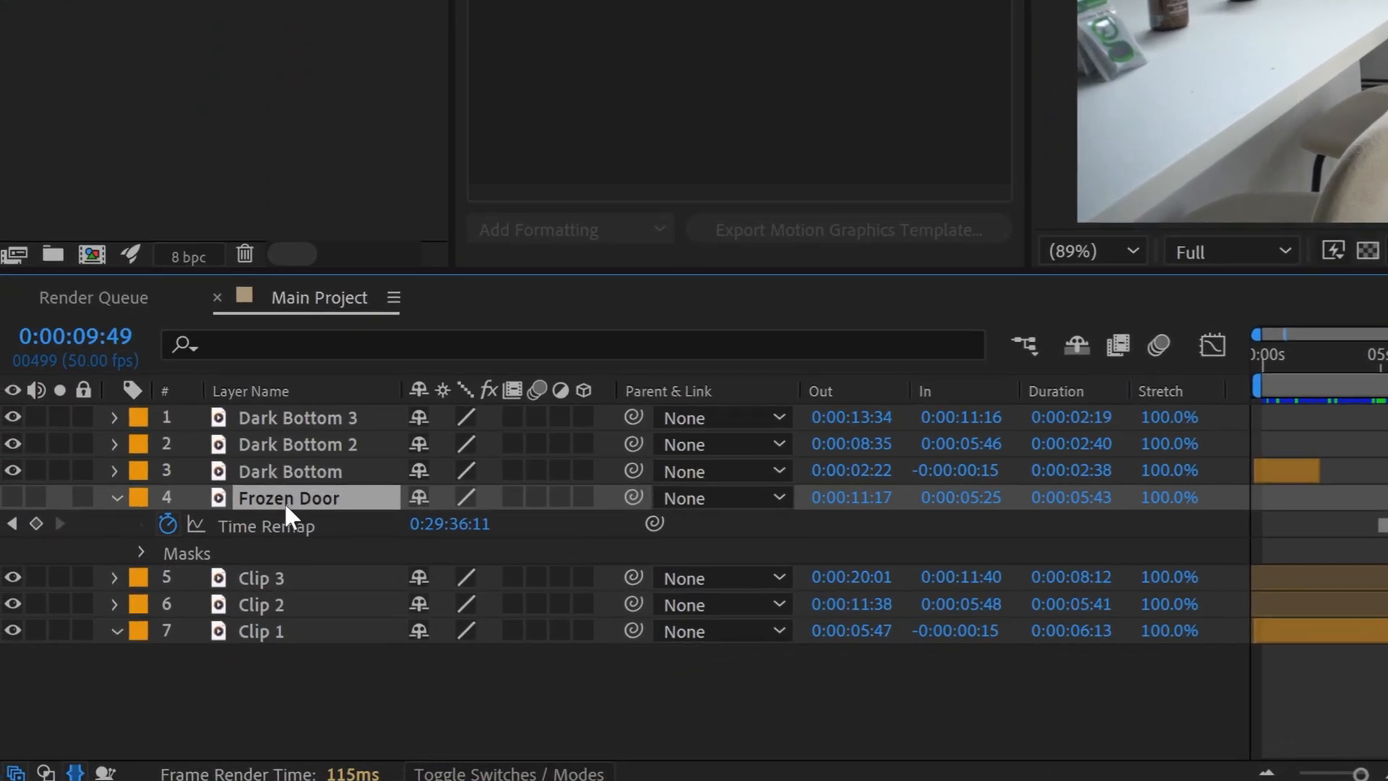
# Give Frozen Door an aqua label and change the Dark Bottom layers' label colour.
pyautogui.click(138, 497)
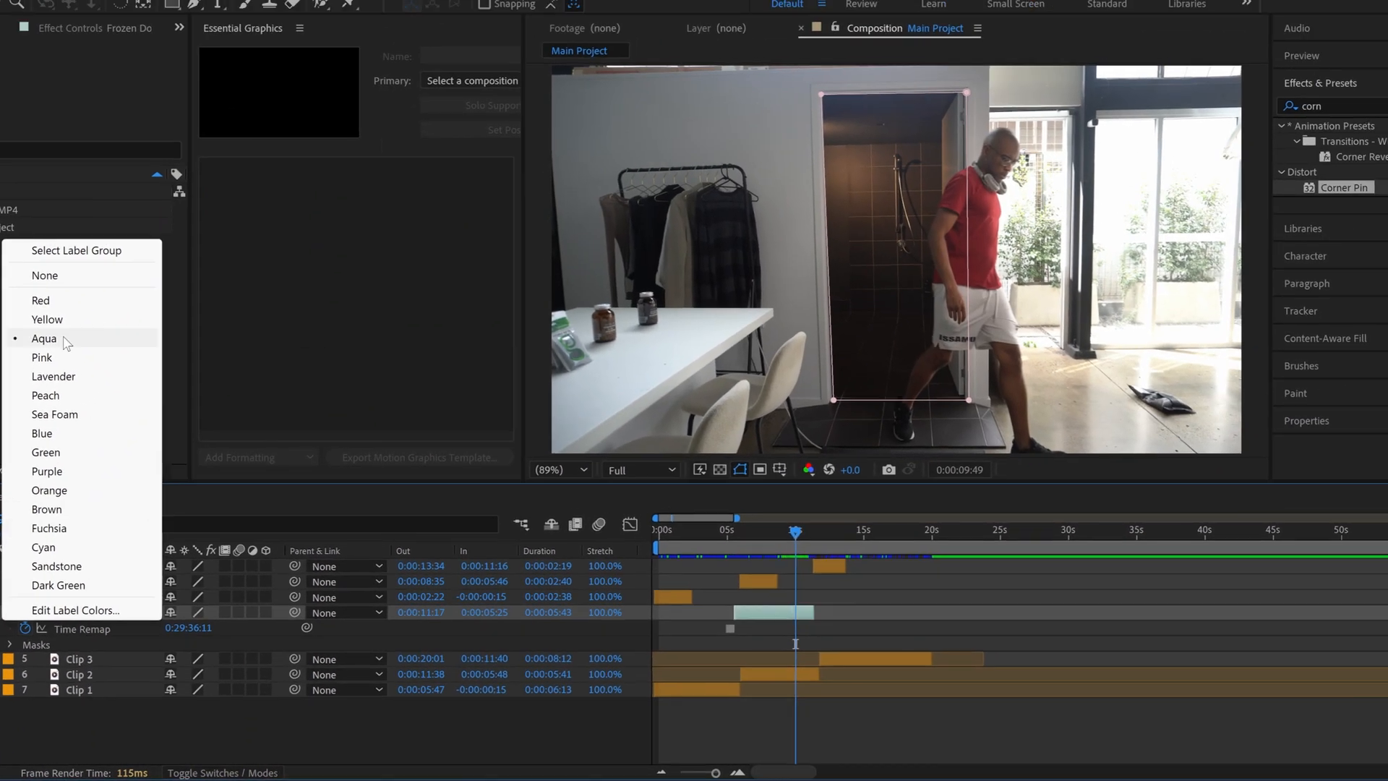
pyautogui.click(49, 477)
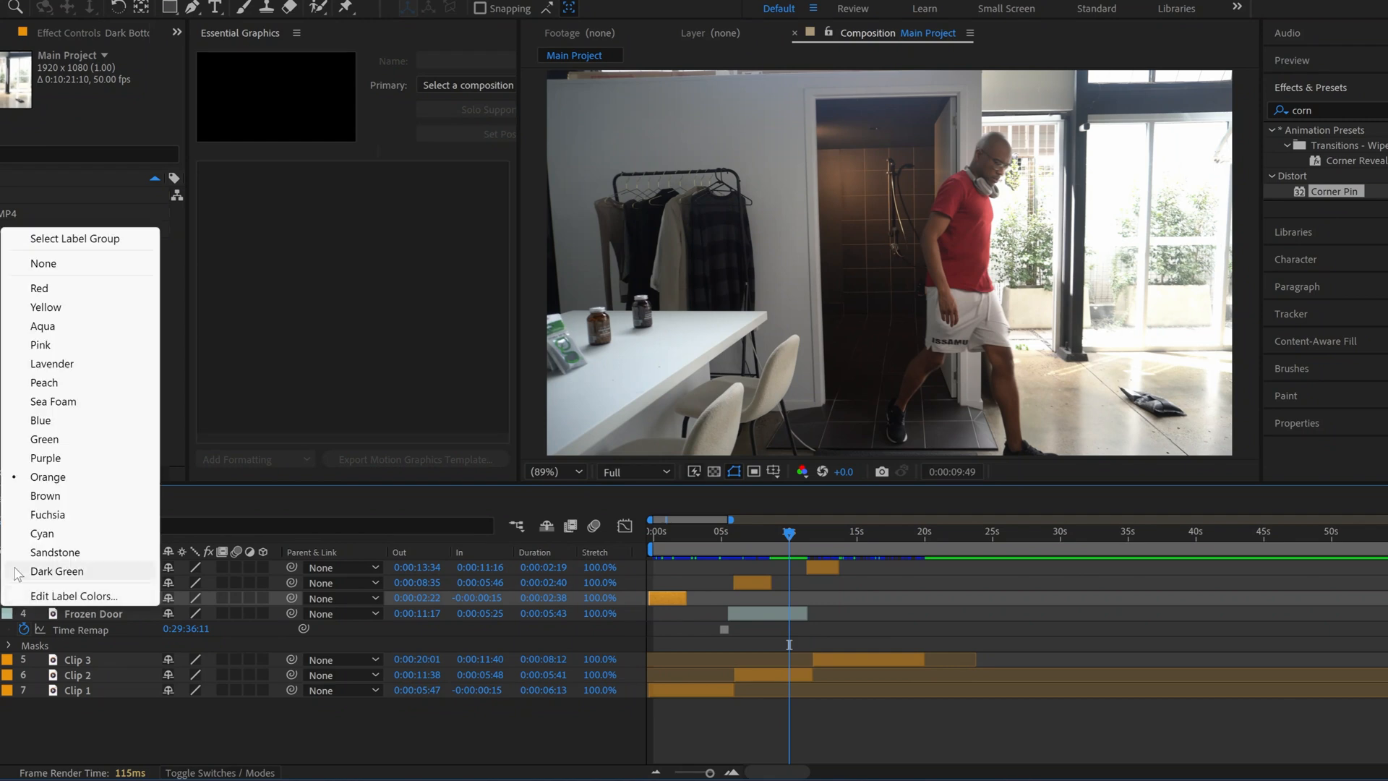
pyautogui.moveTo(48, 514)
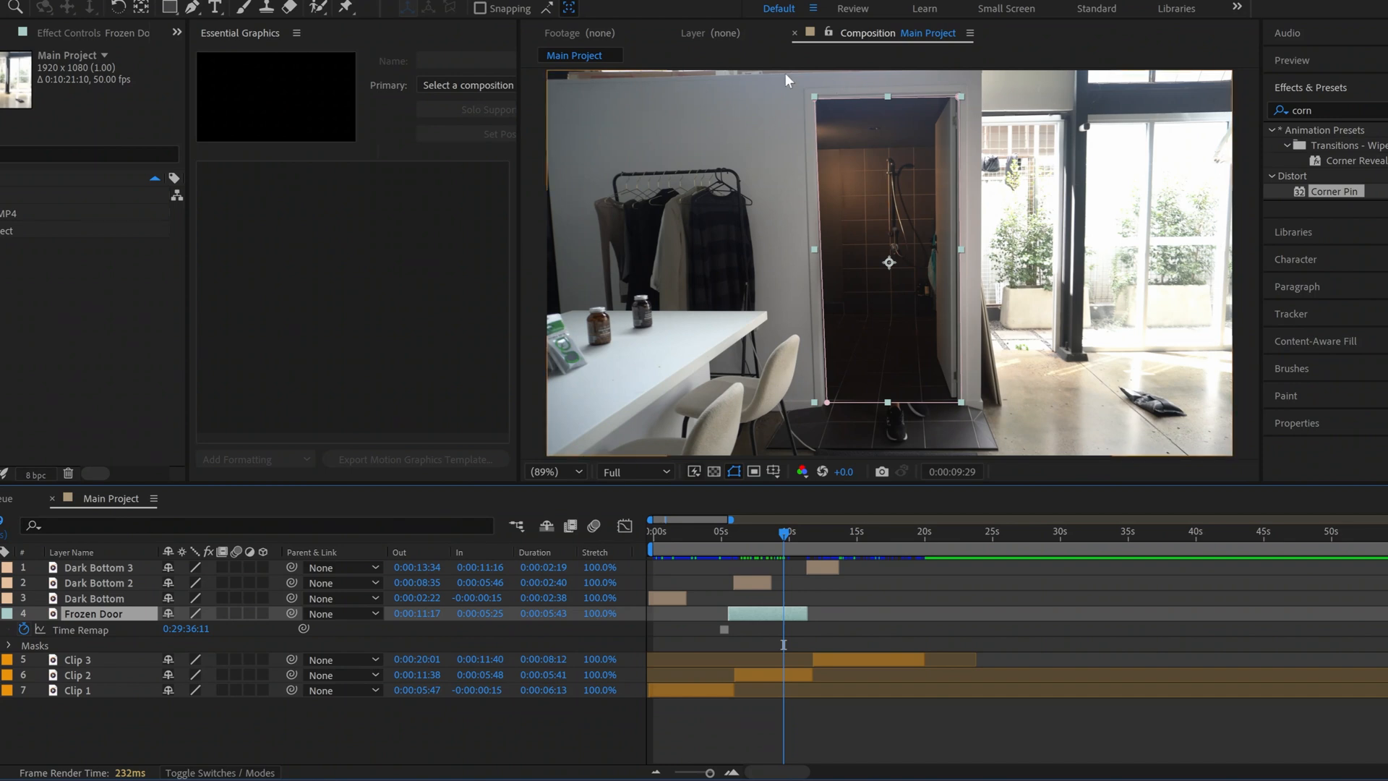
pyautogui.moveTo(831, 124)
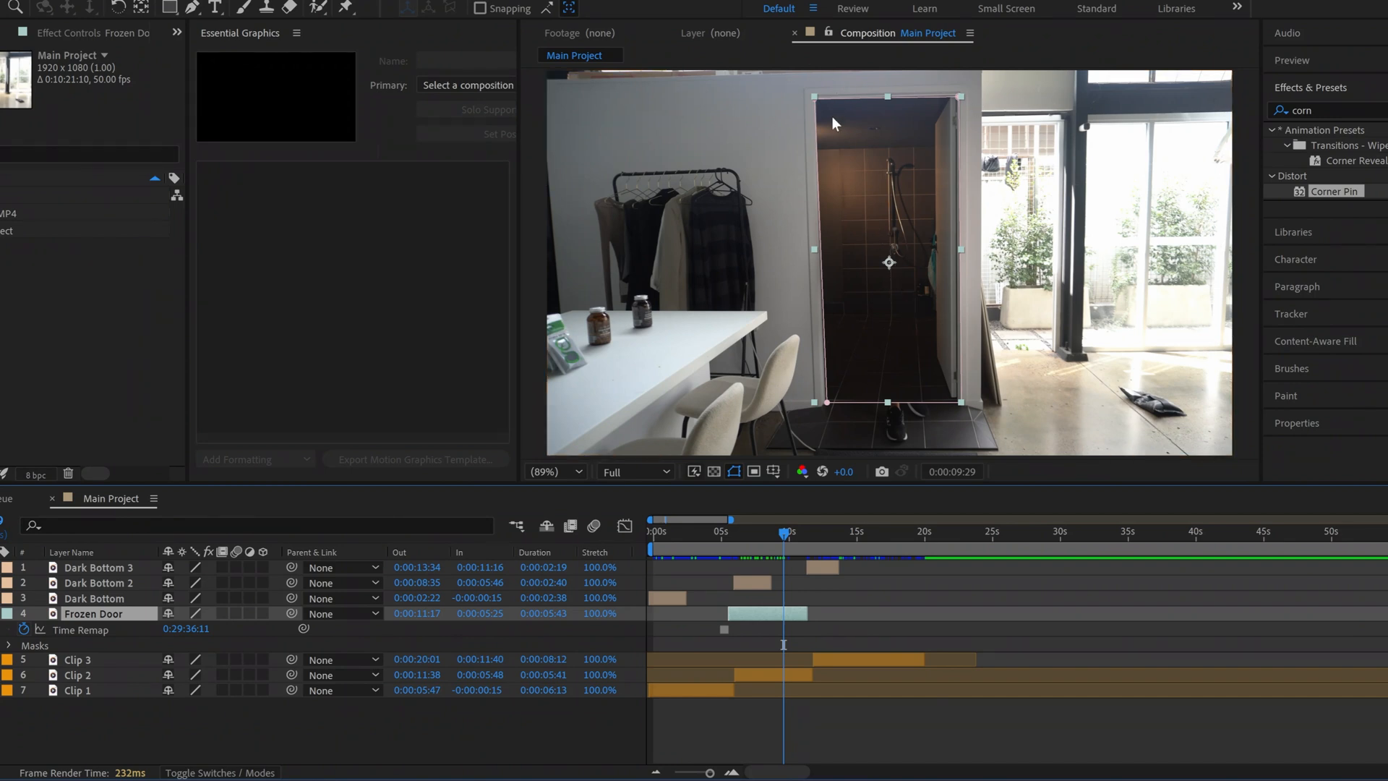
pyautogui.moveTo(963, 115)
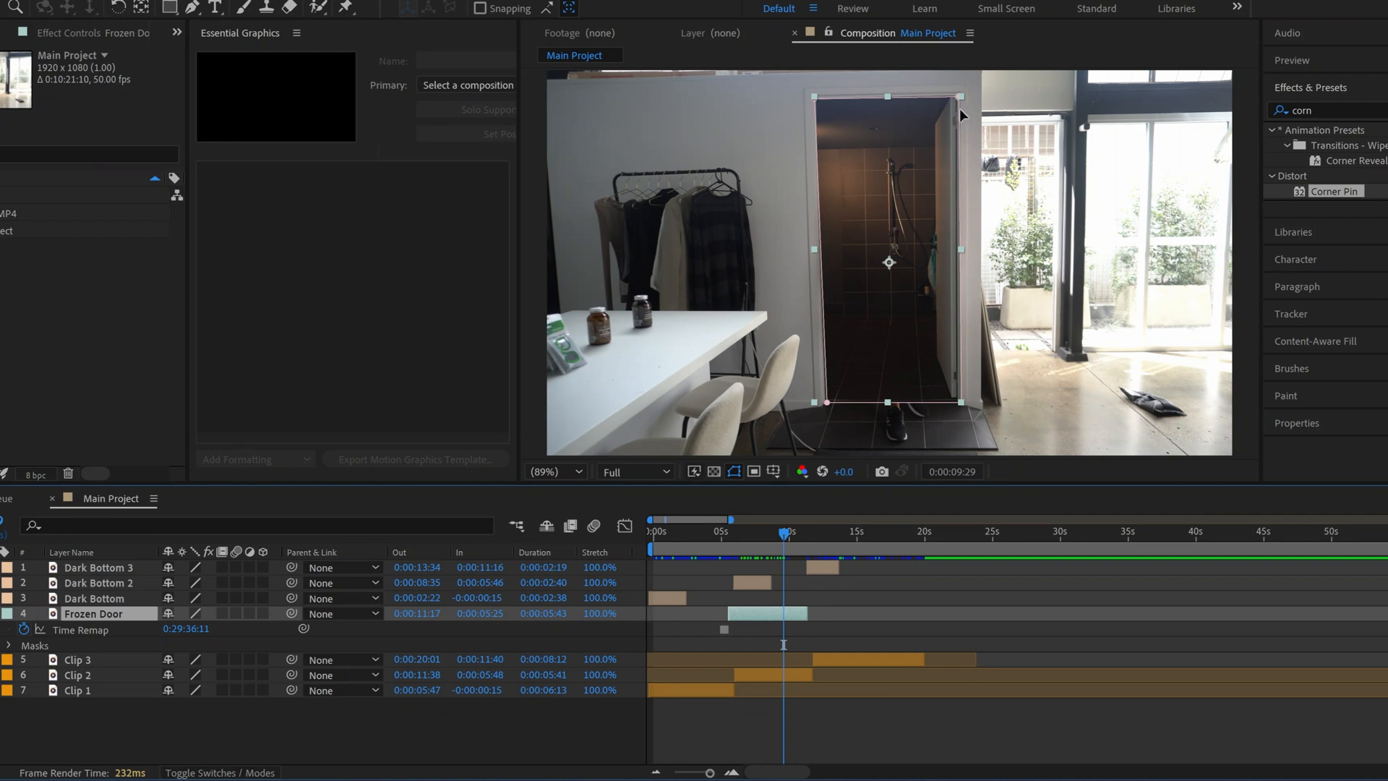
pyautogui.moveTo(880, 243)
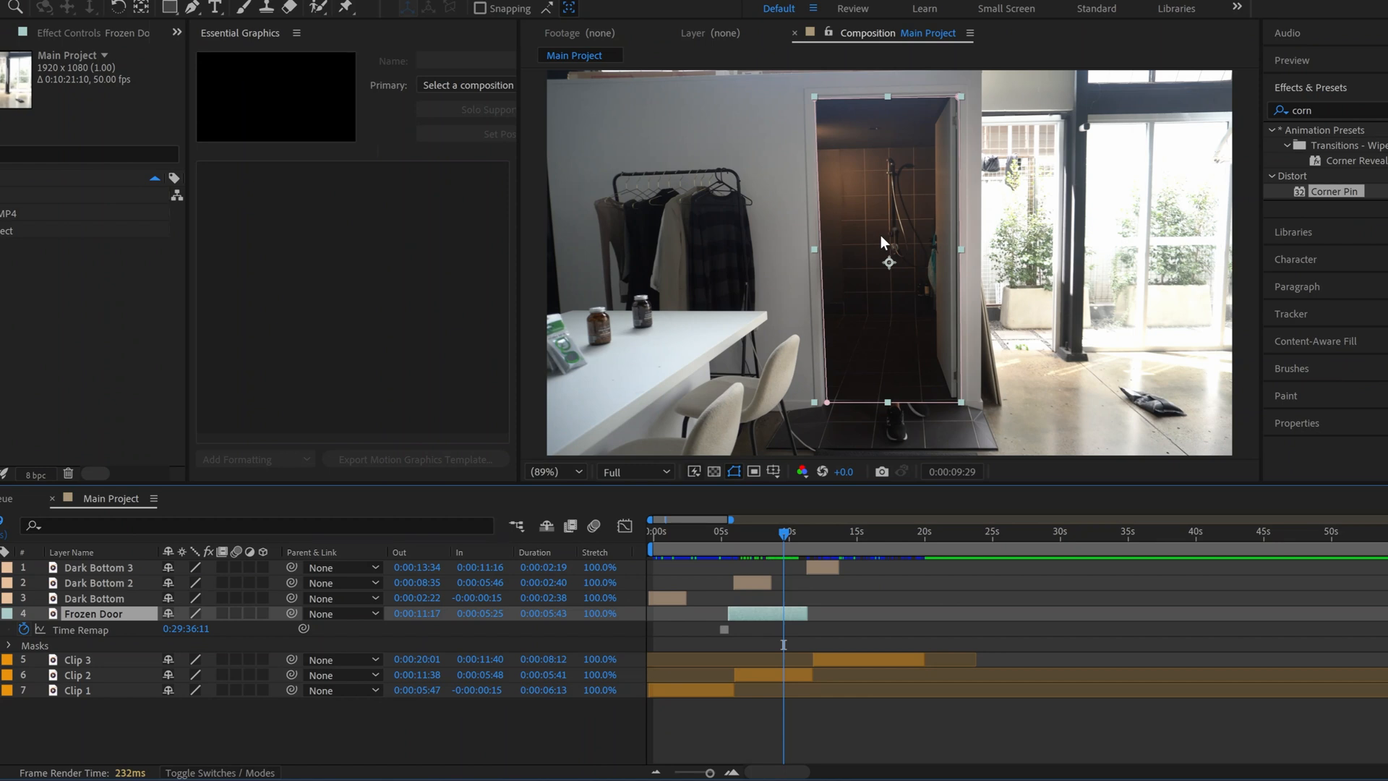
pyautogui.moveTo(782, 531)
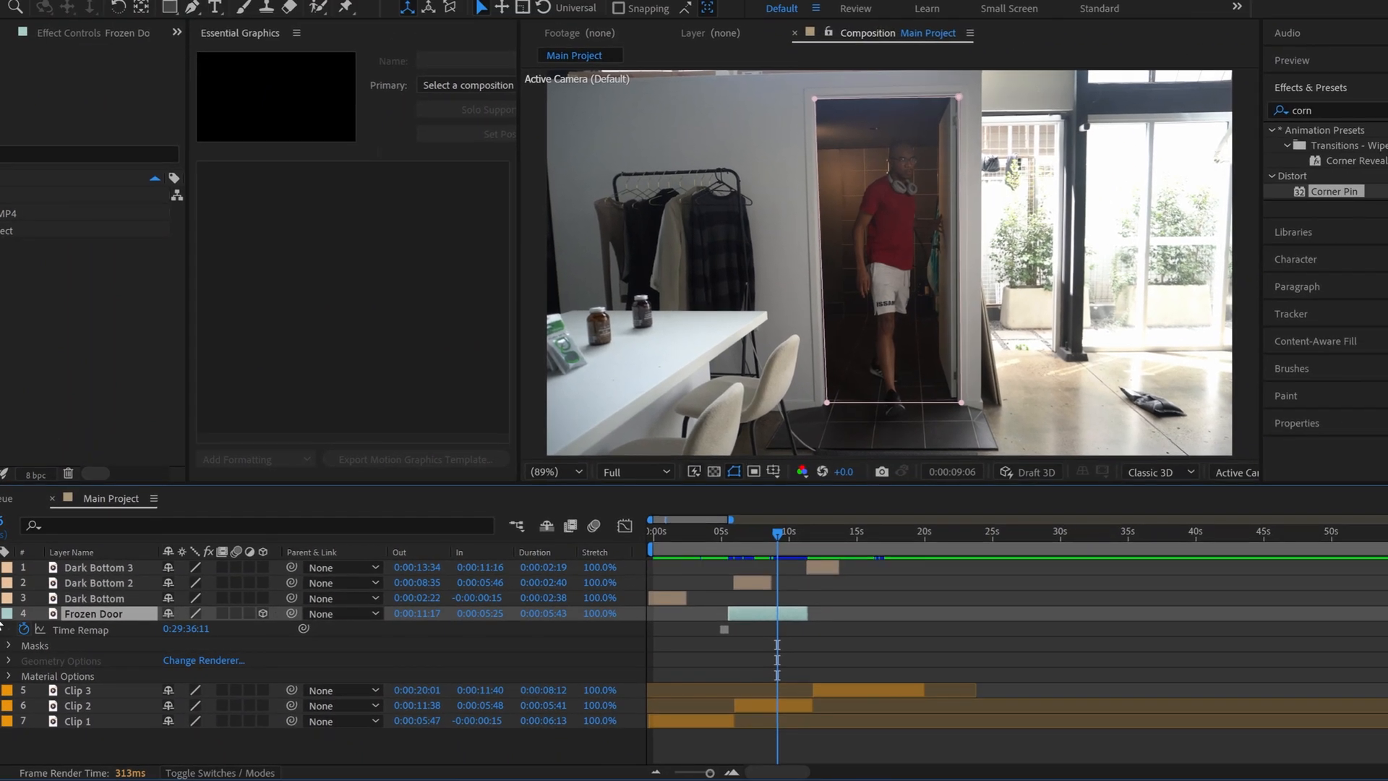
# Re-expand the Frozen Door layer and reveal its Transform properties.
pyautogui.click(8, 612)
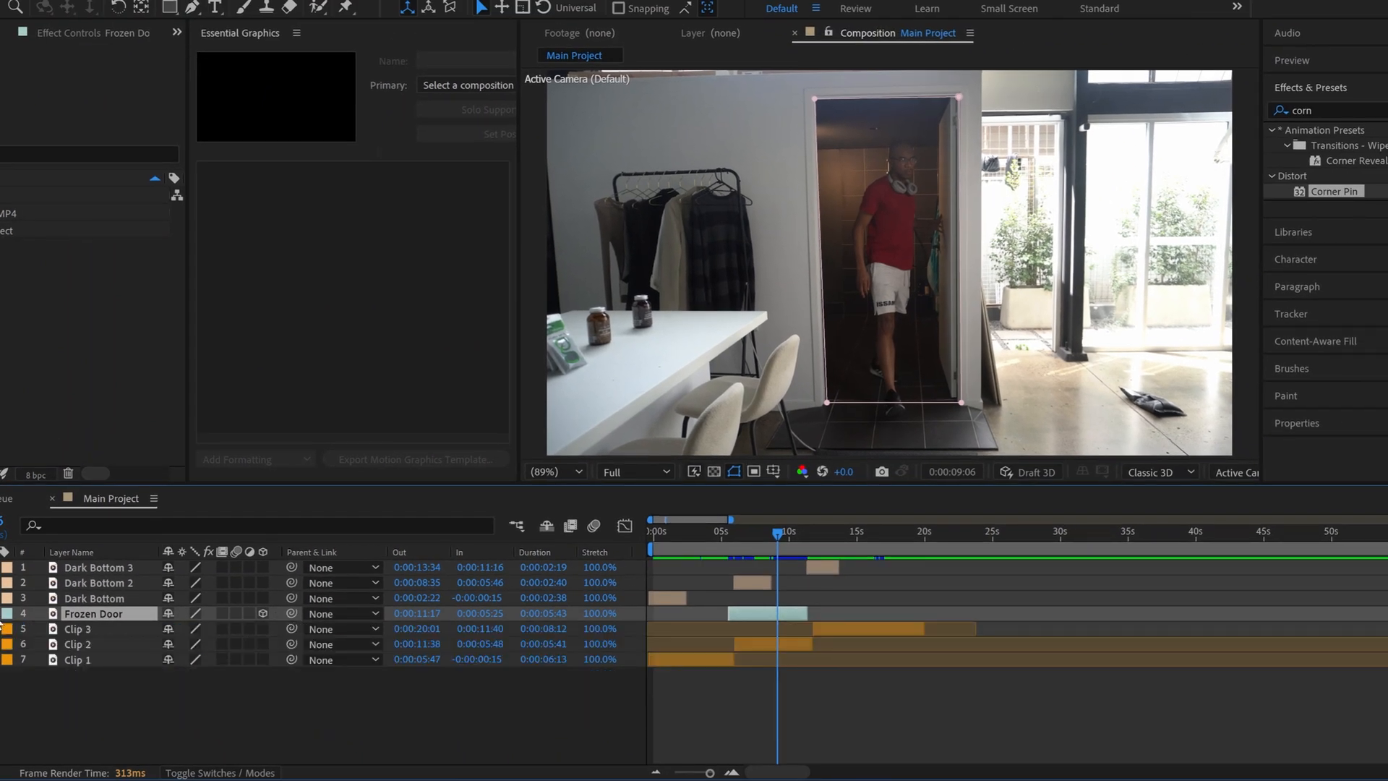
pyautogui.click(8, 612)
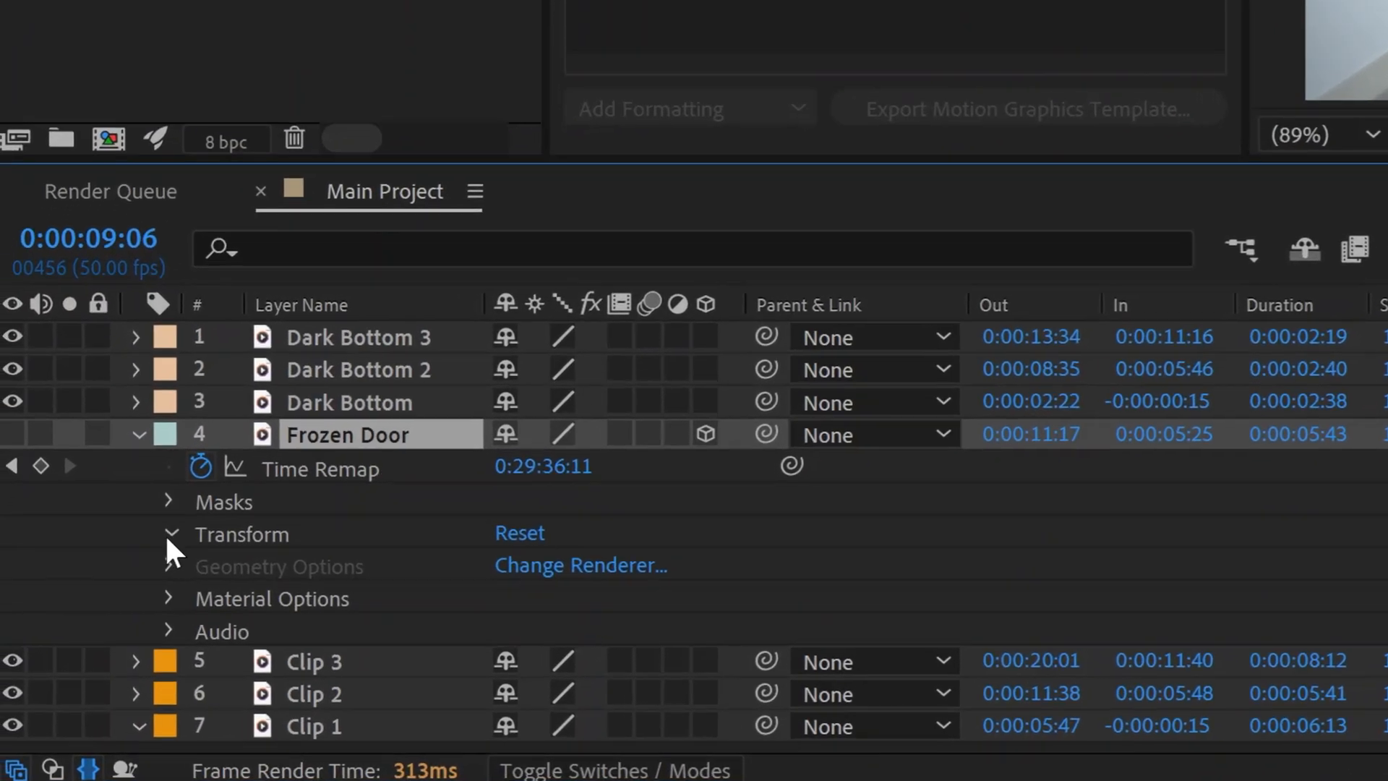
pyautogui.click(169, 533)
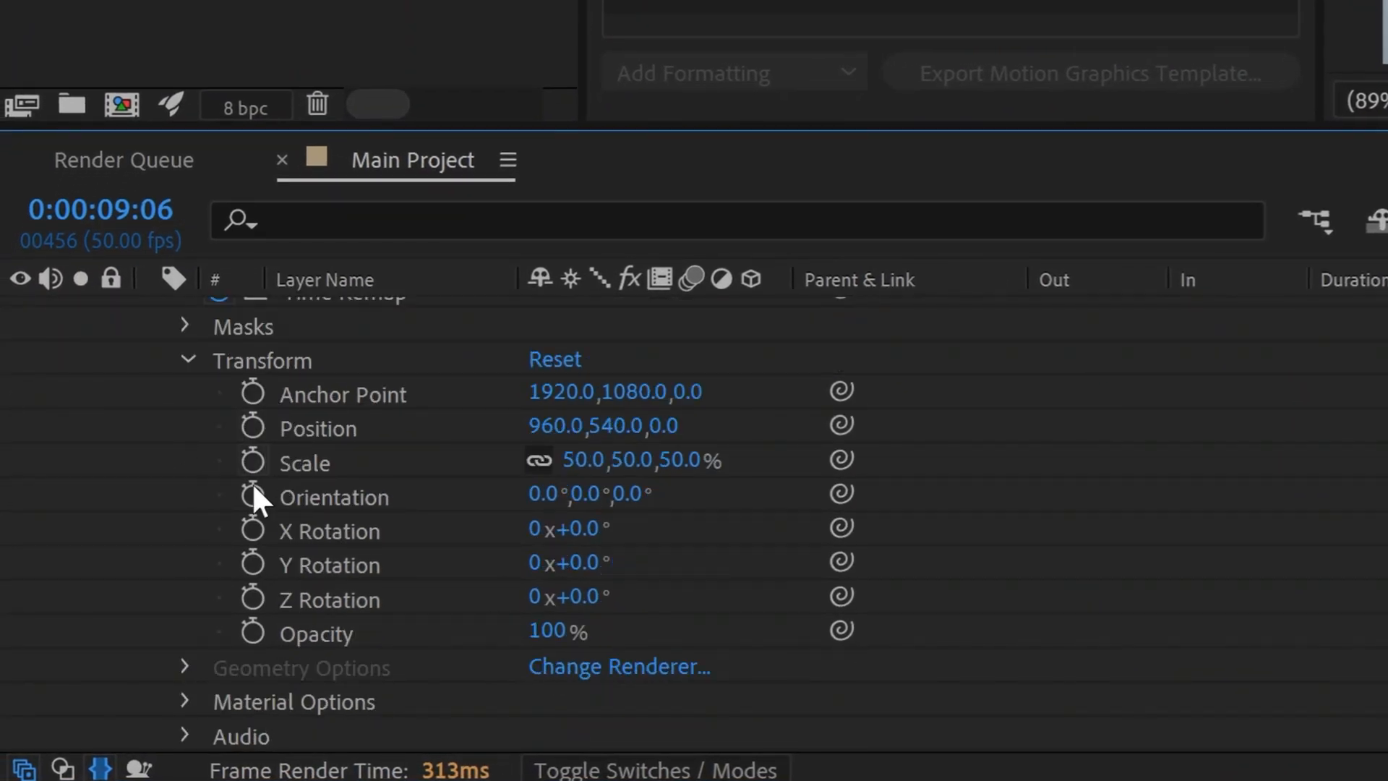
pyautogui.moveTo(328, 557)
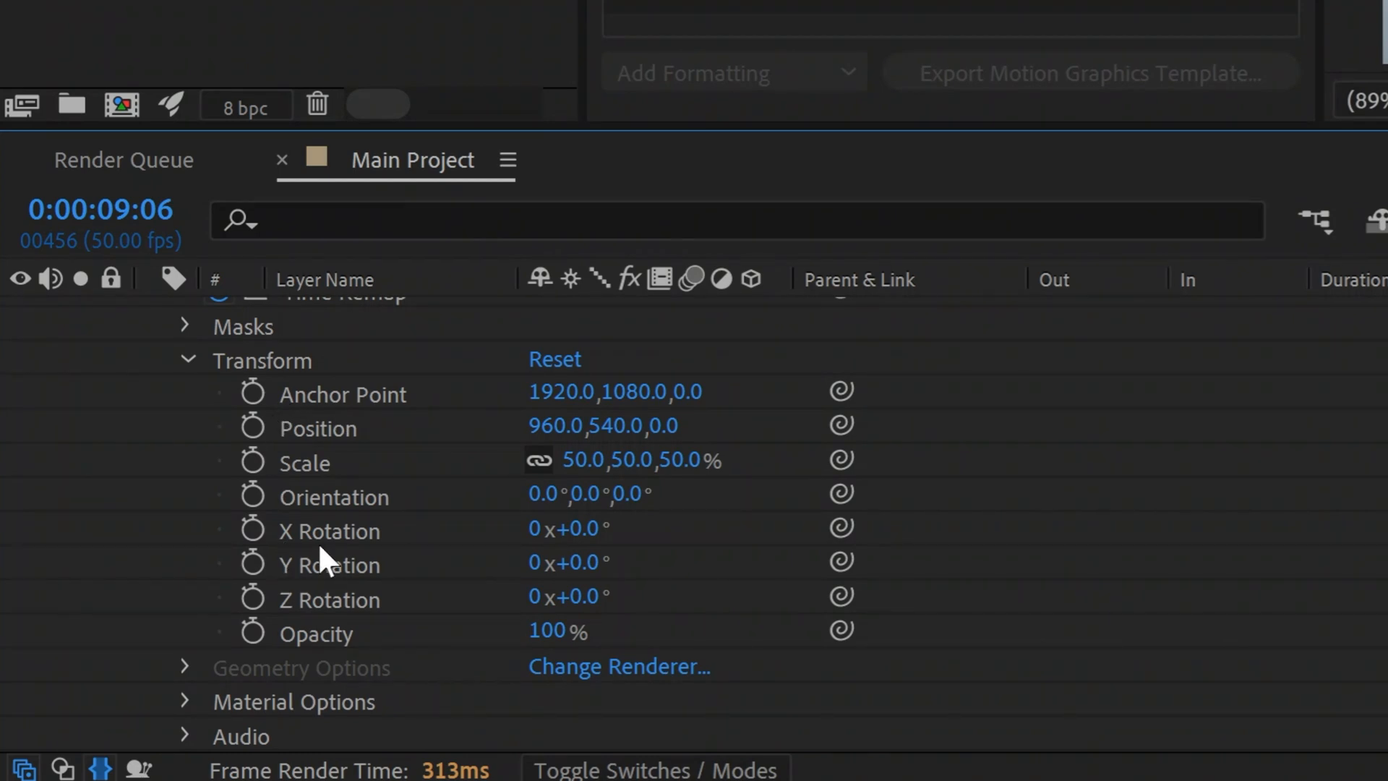
pyautogui.moveTo(332, 443)
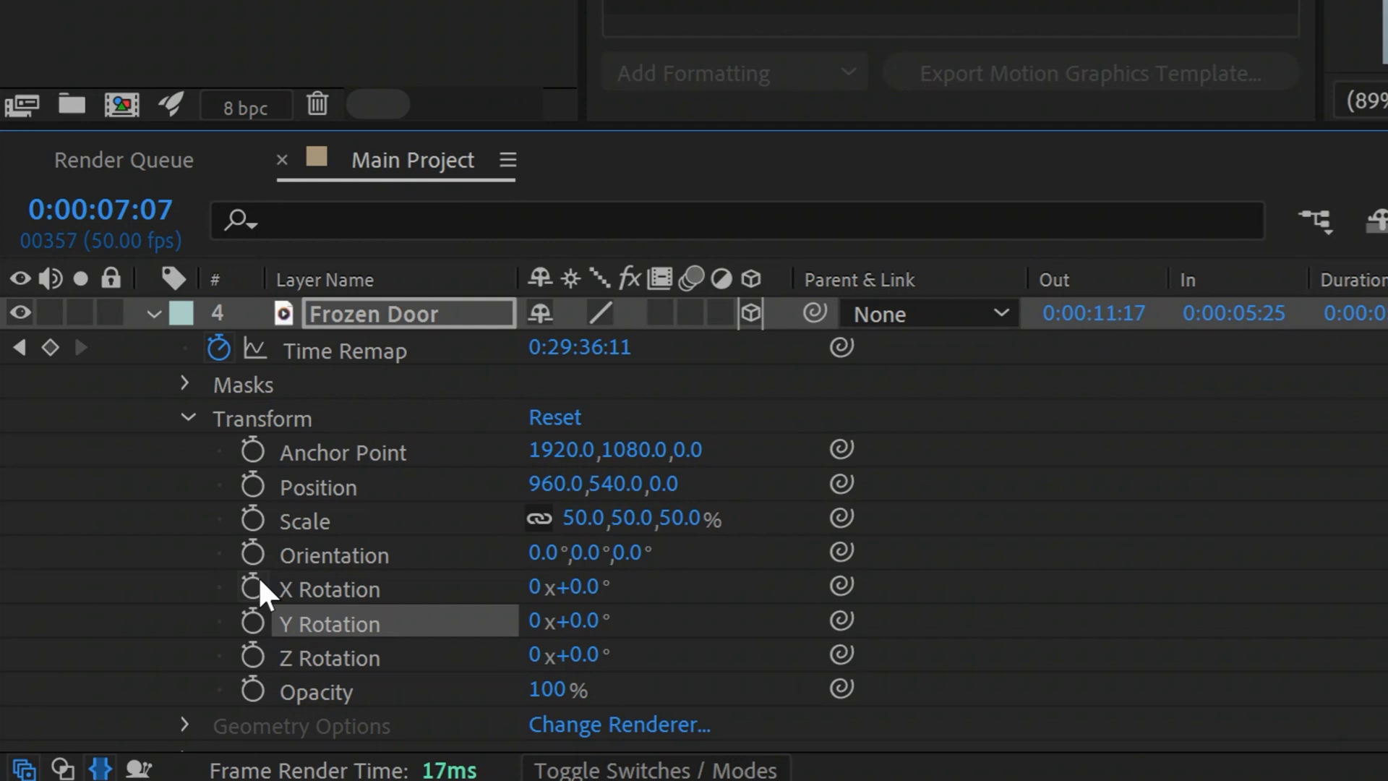
pyautogui.moveTo(420, 624)
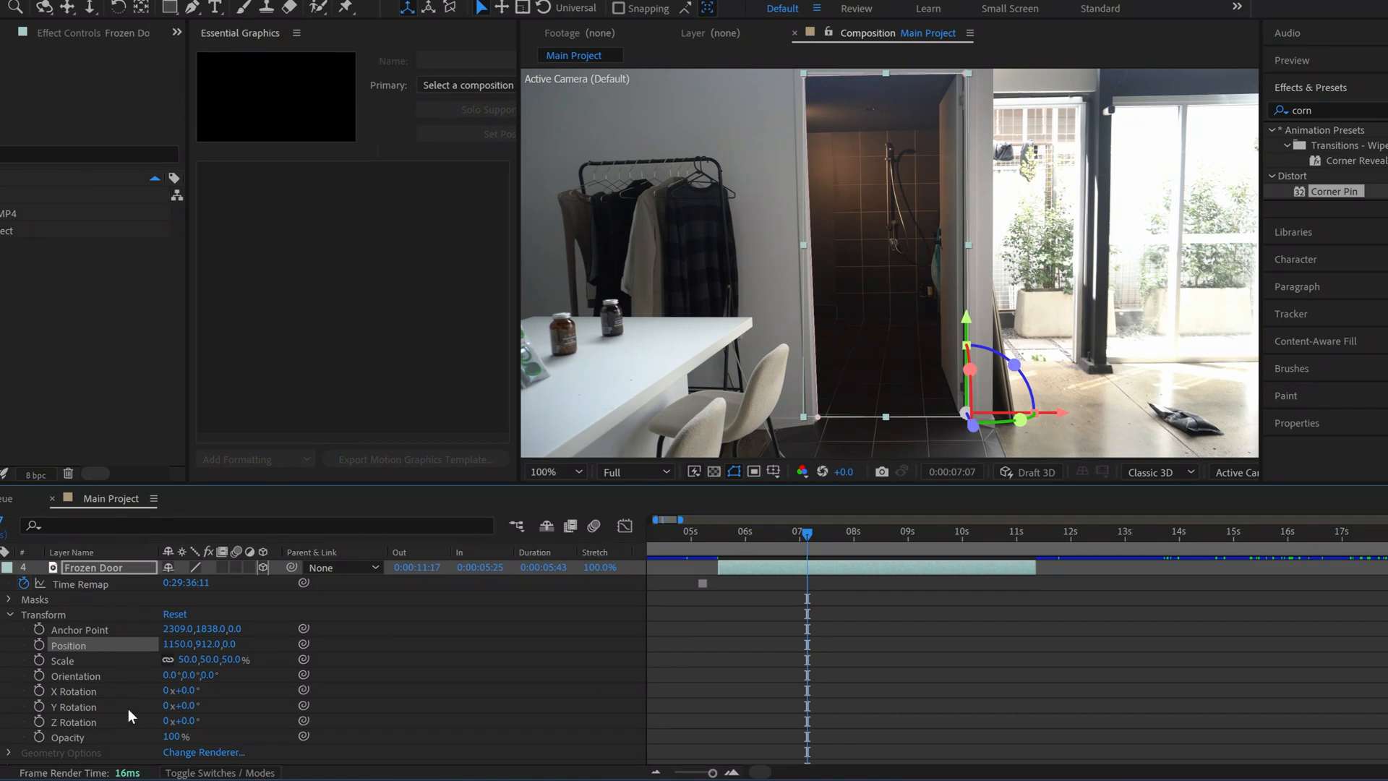
pyautogui.moveTo(966, 243)
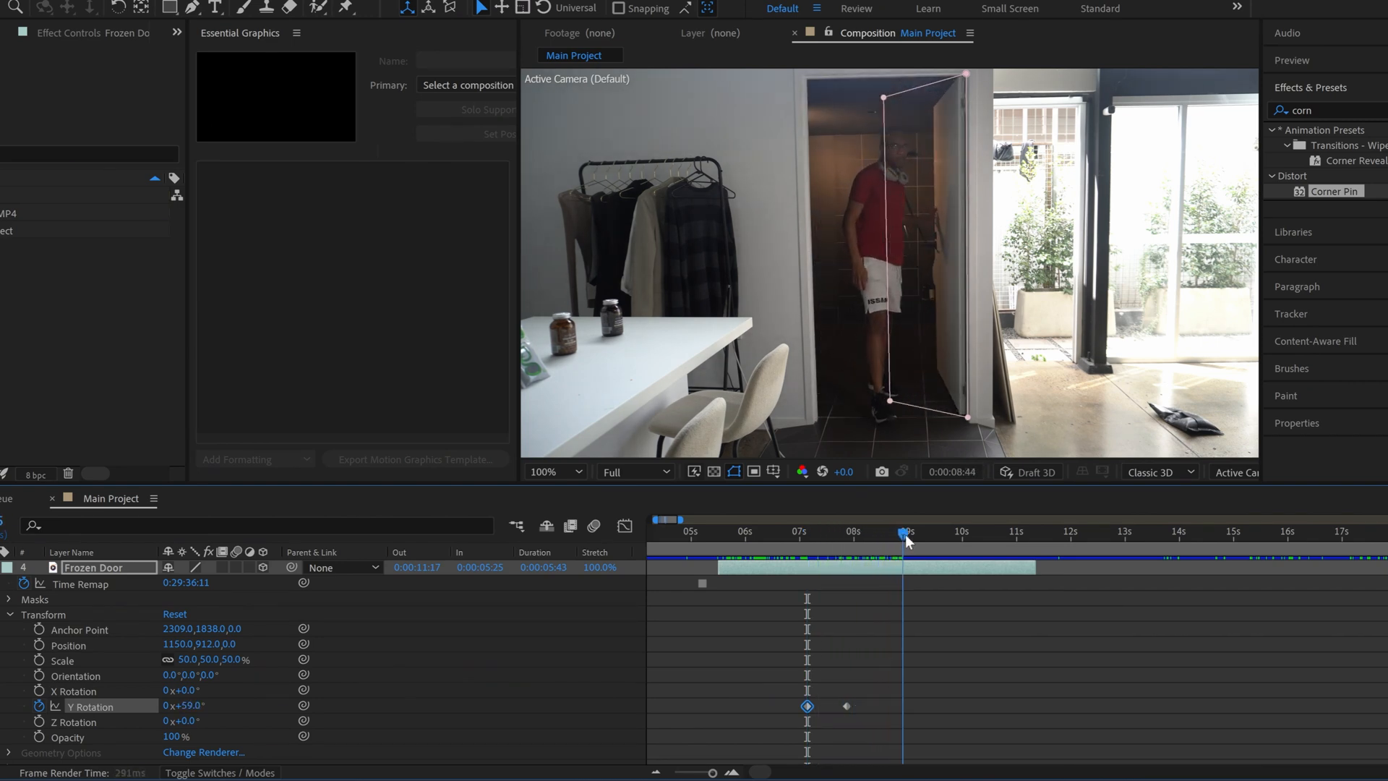
# Scrub the timeline to check the door's Y Rotation swing at other moments.
pyautogui.click(914, 520)
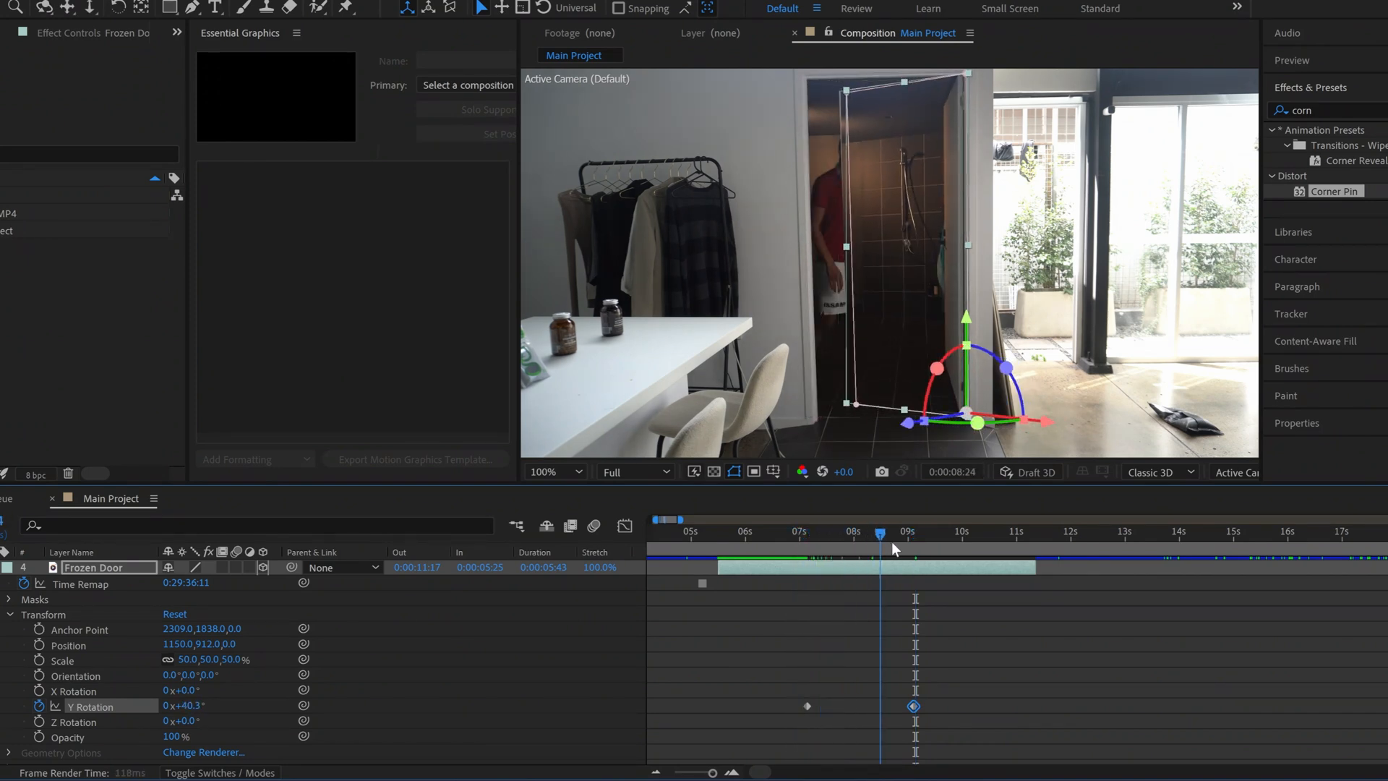
pyautogui.click(717, 532)
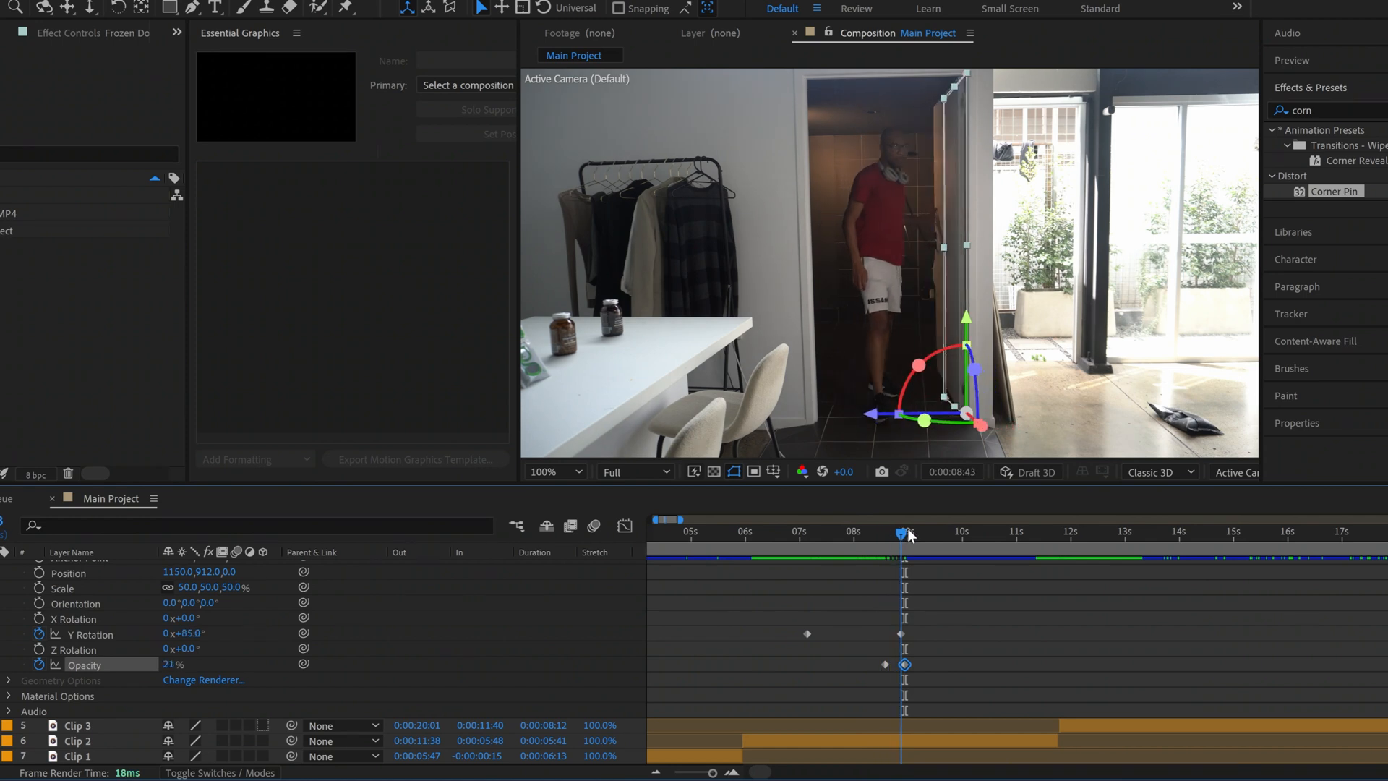
# Adjust Frozen Door's Opacity so the door fades while swinging open.
pyautogui.click(237, 498)
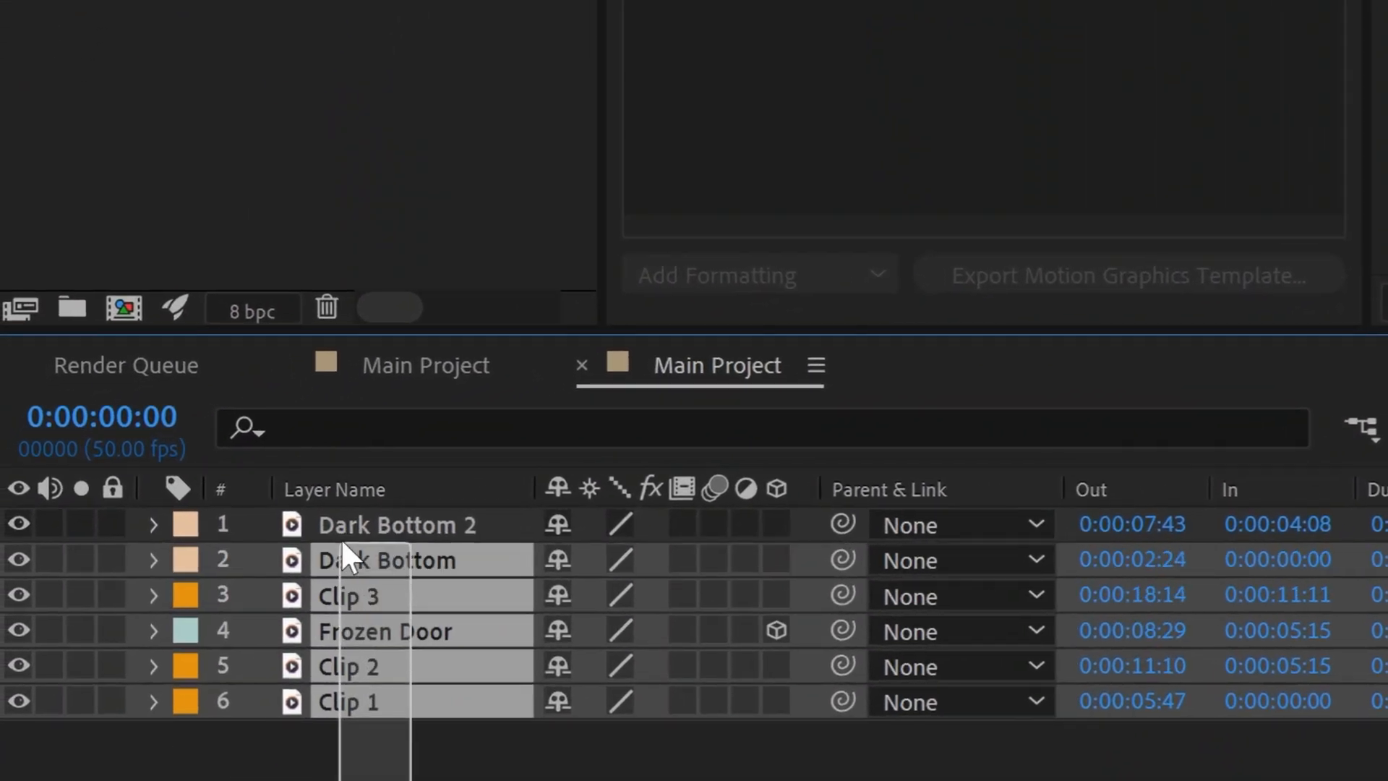
# Pre-compose all six selected layers into Pre-comp 1 with the default settings.
pyautogui.rightClick(385, 559)
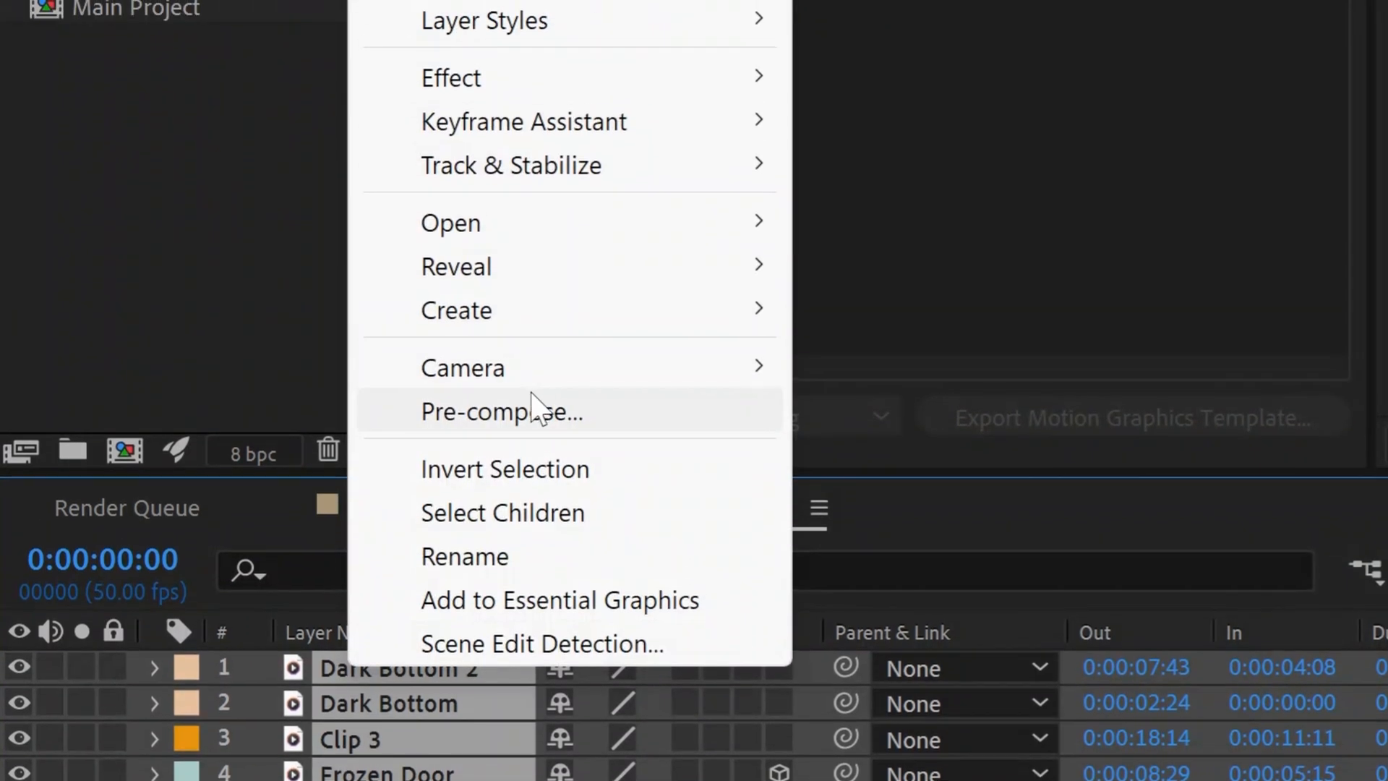
pyautogui.click(501, 411)
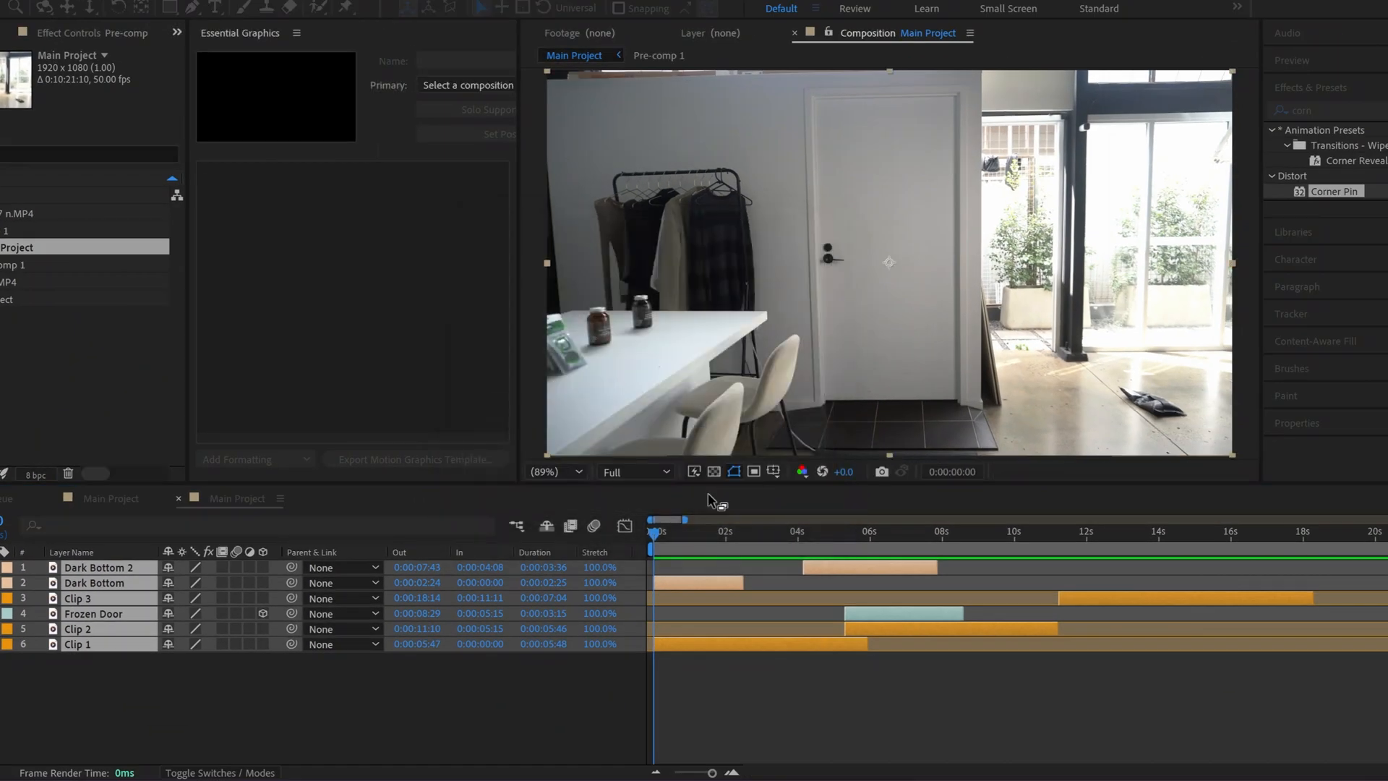
pyautogui.click(237, 498)
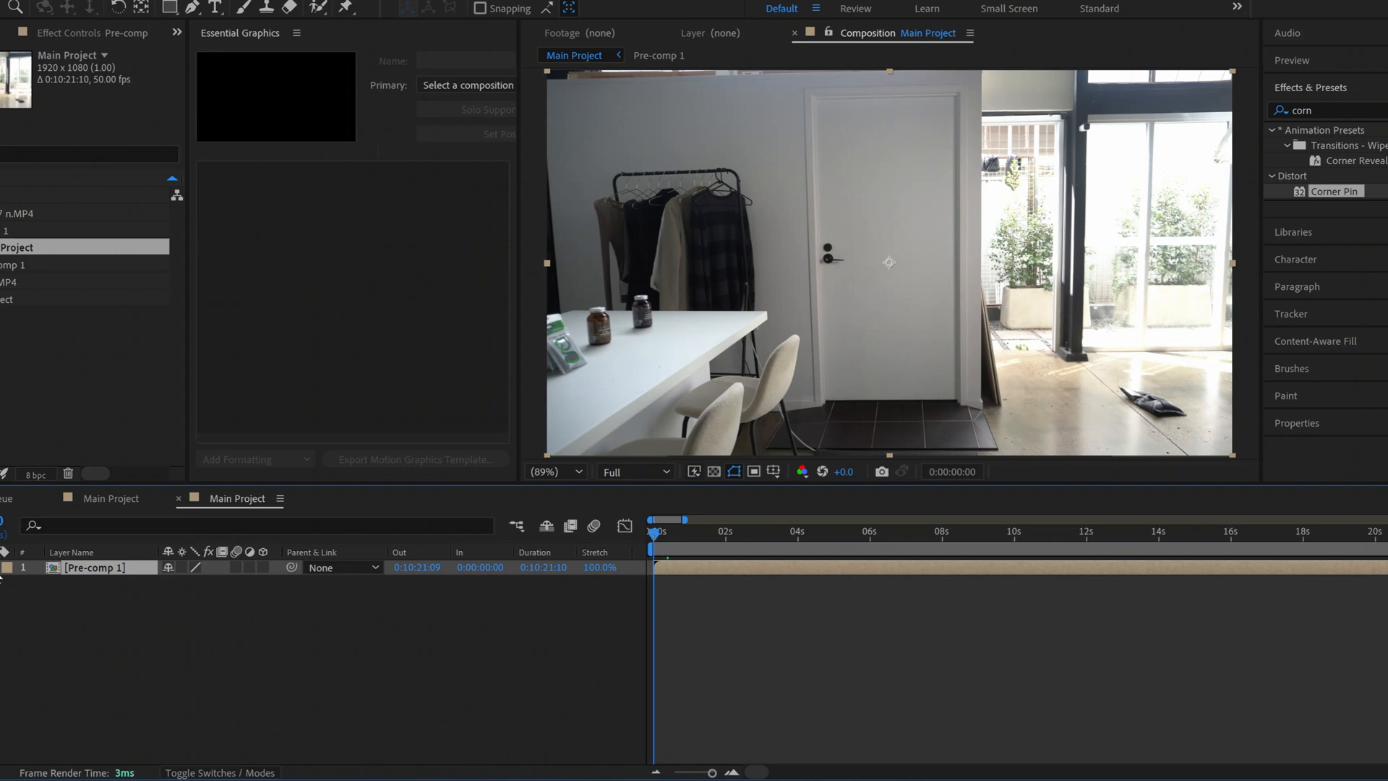
# Keyframe Pre-comp 1's Position and Scale, zooming out to 100% and 960,540 by about 4s.
pyautogui.click(9, 567)
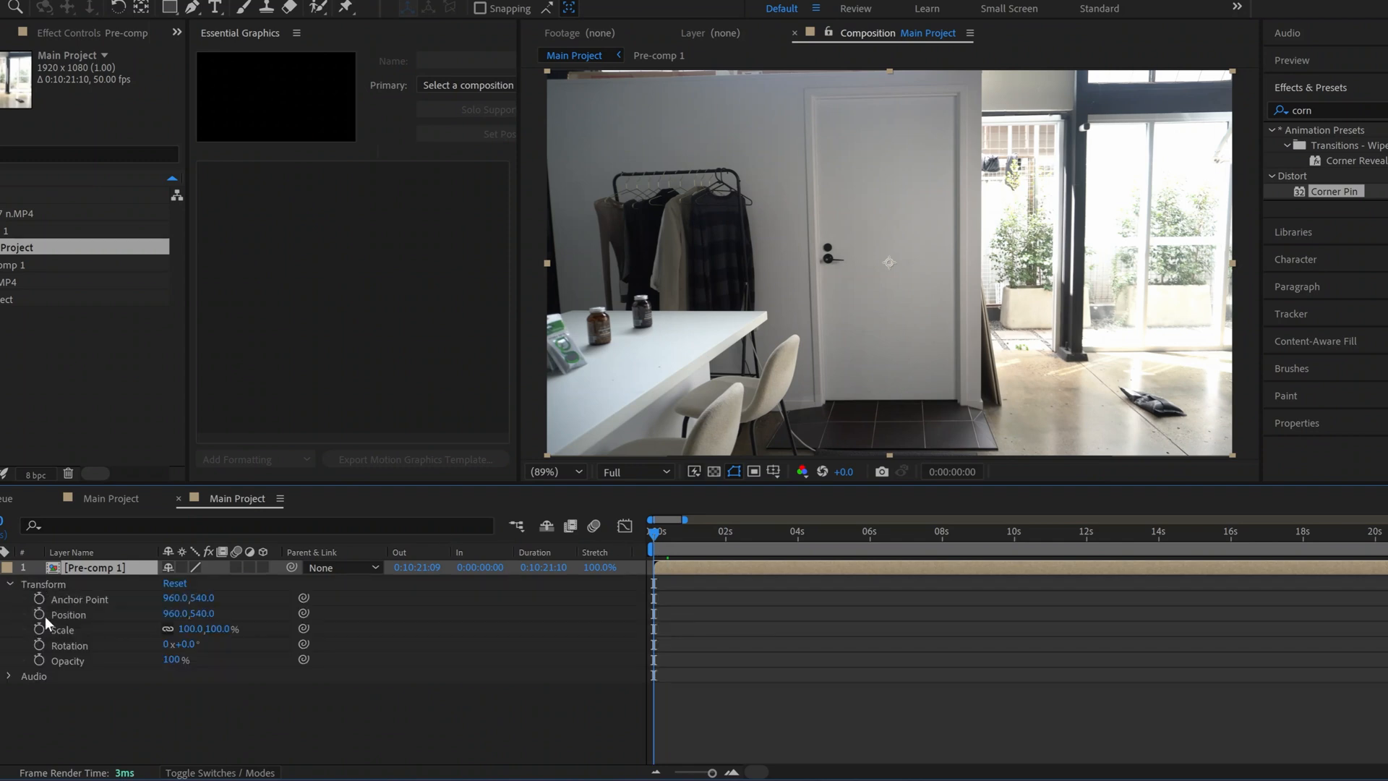
pyautogui.click(40, 628)
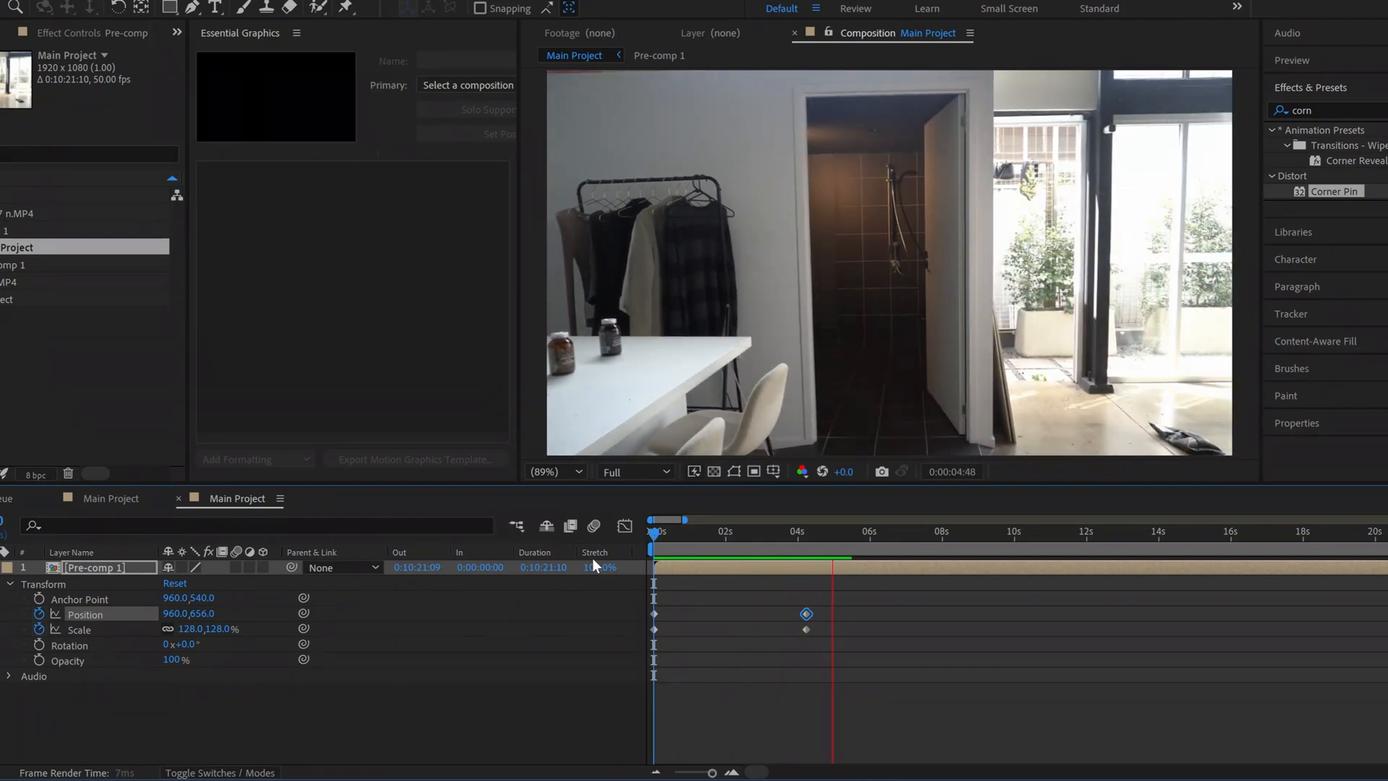
pyautogui.click(792, 519)
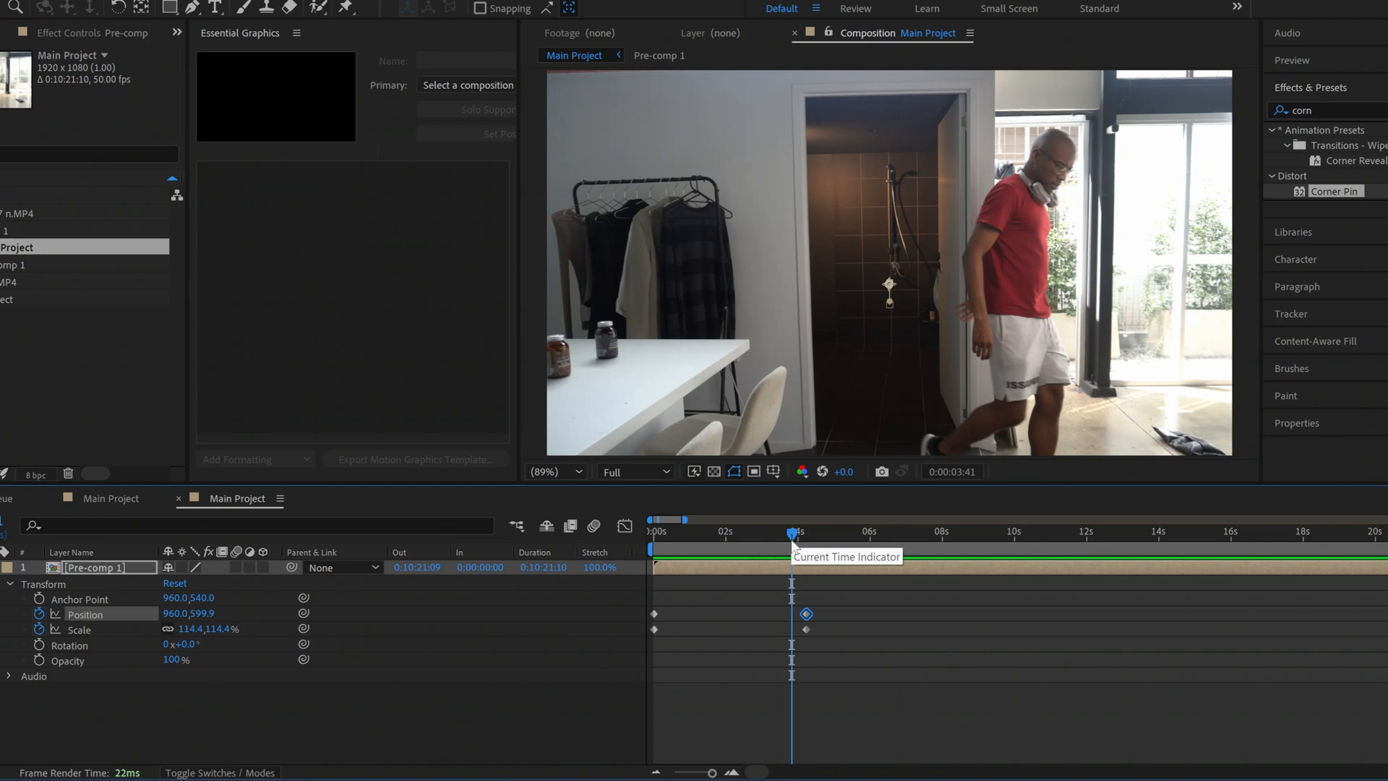
pyautogui.moveTo(793, 546)
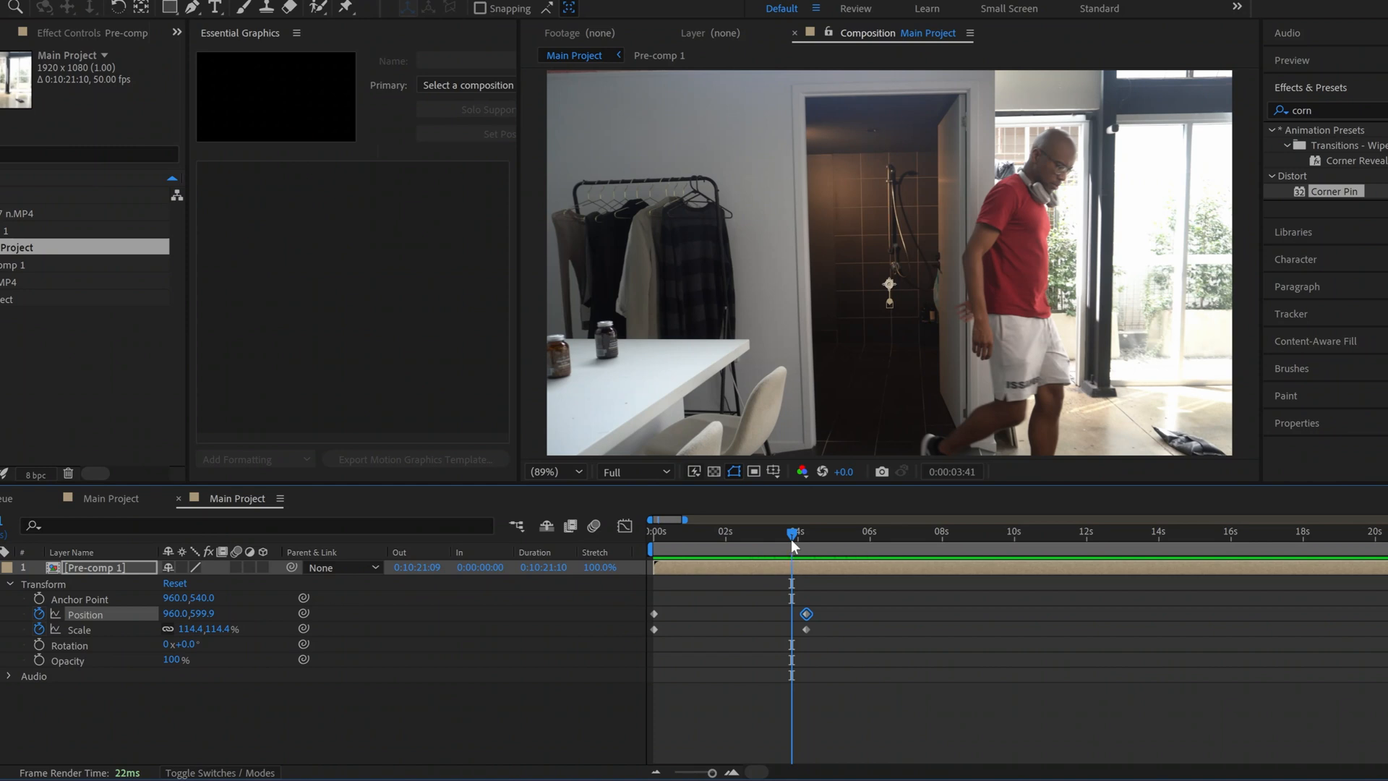